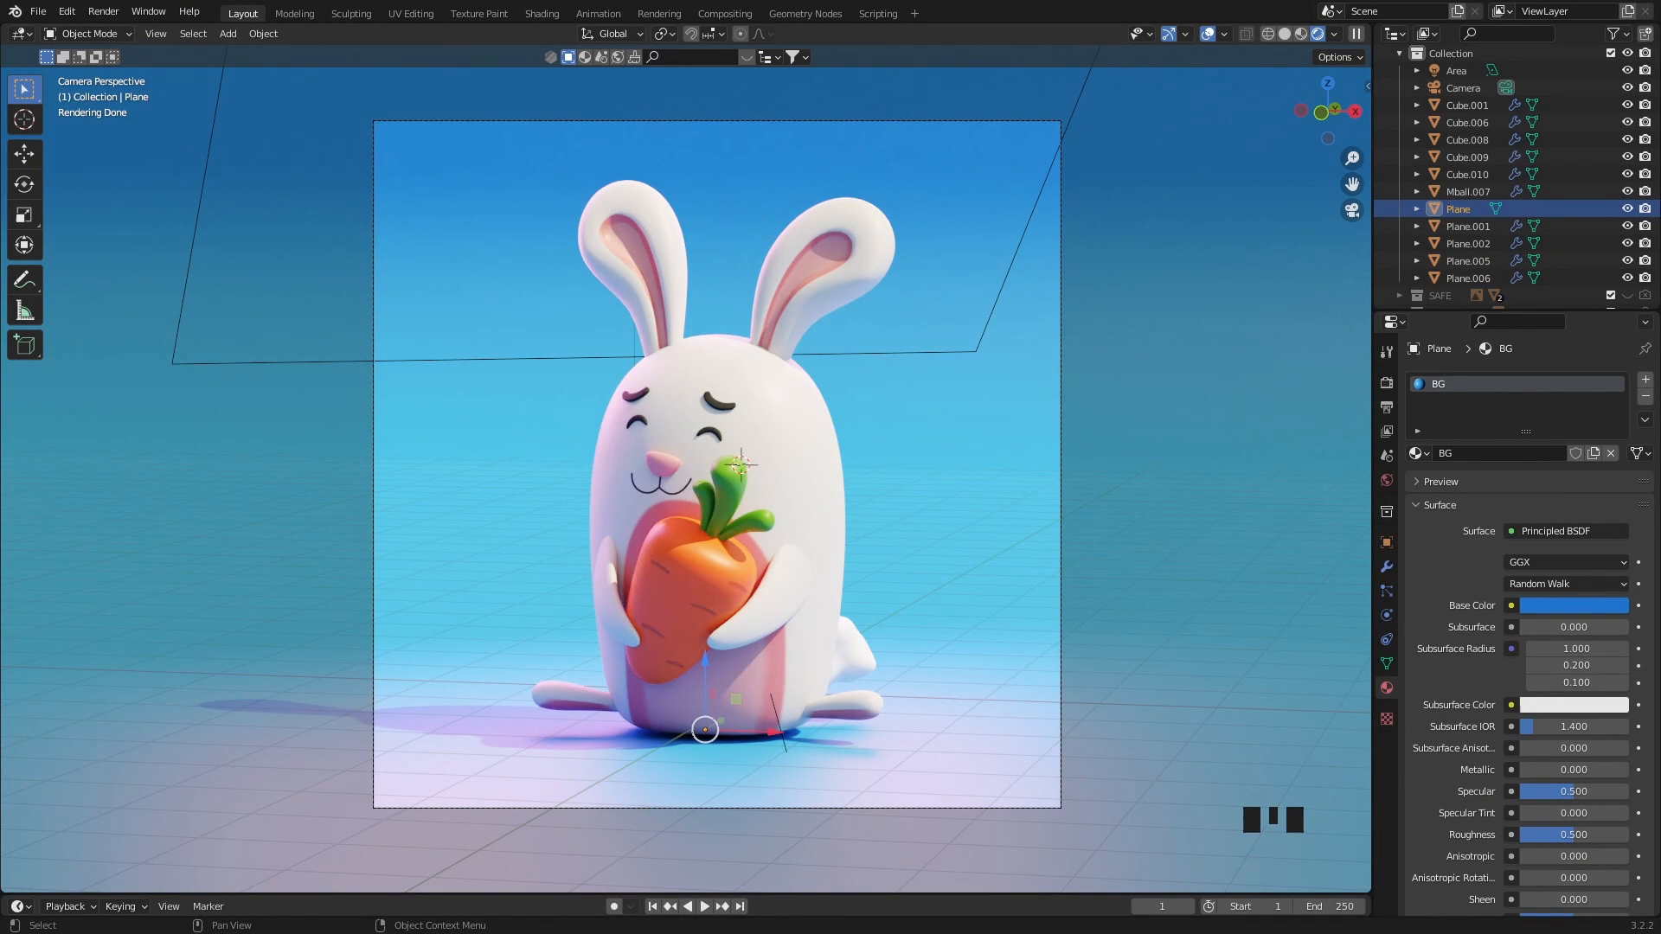
{"action": "mouse_move", "coordinate": [344, 589]}
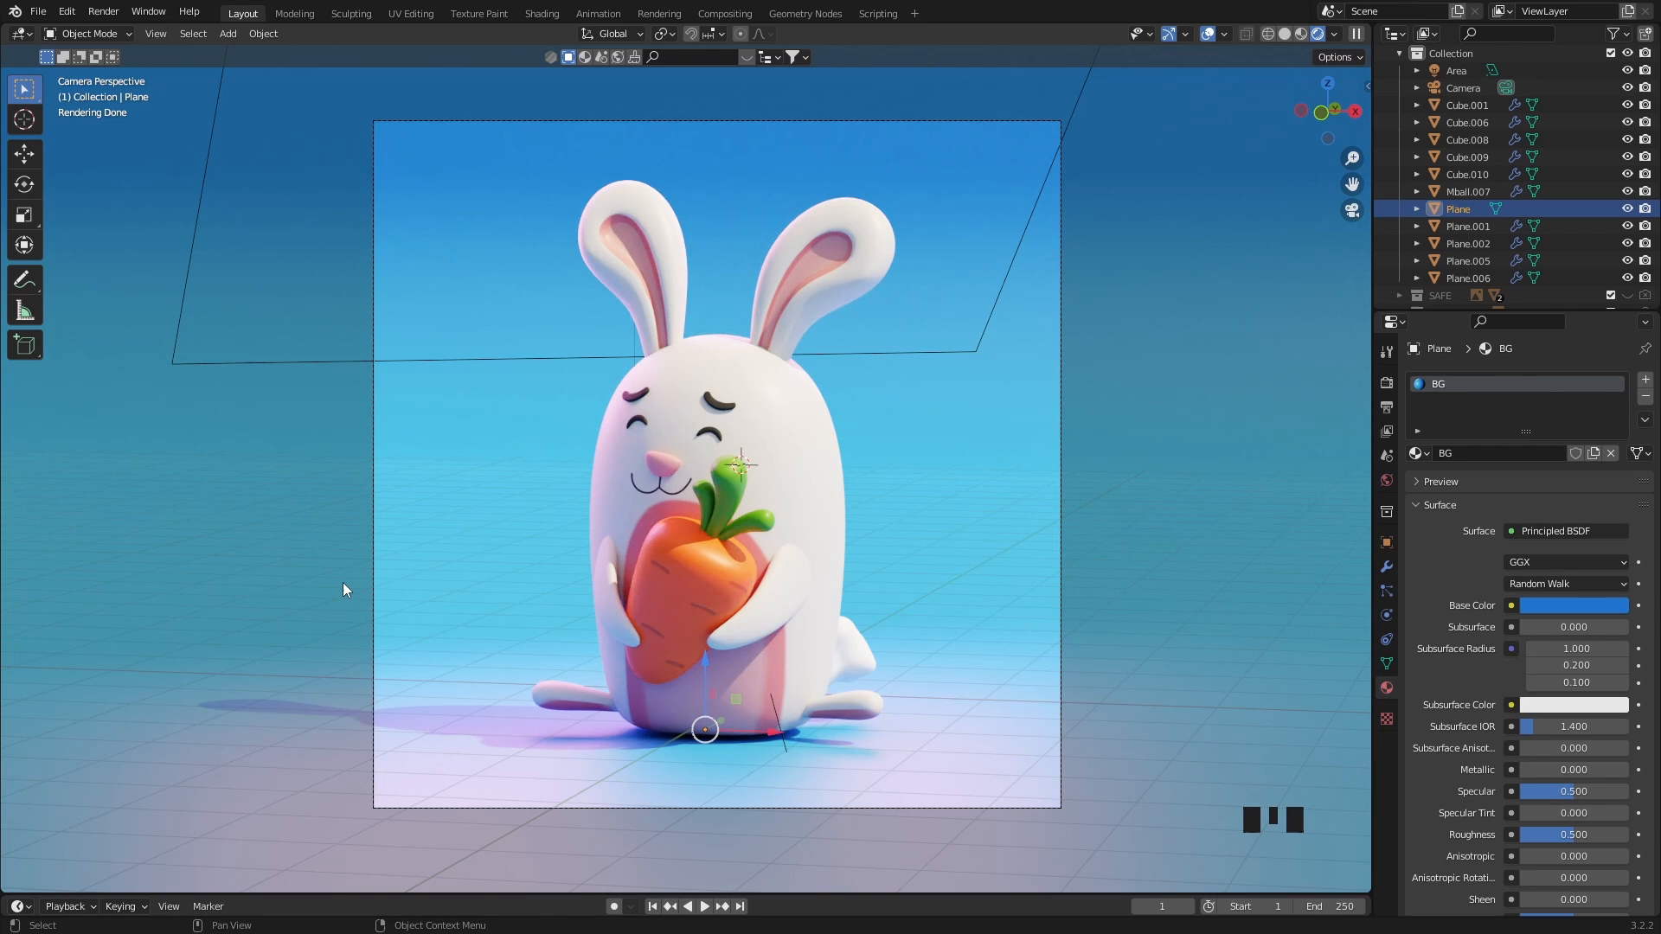
{"action": "mouse_move", "coordinate": [437, 585]}
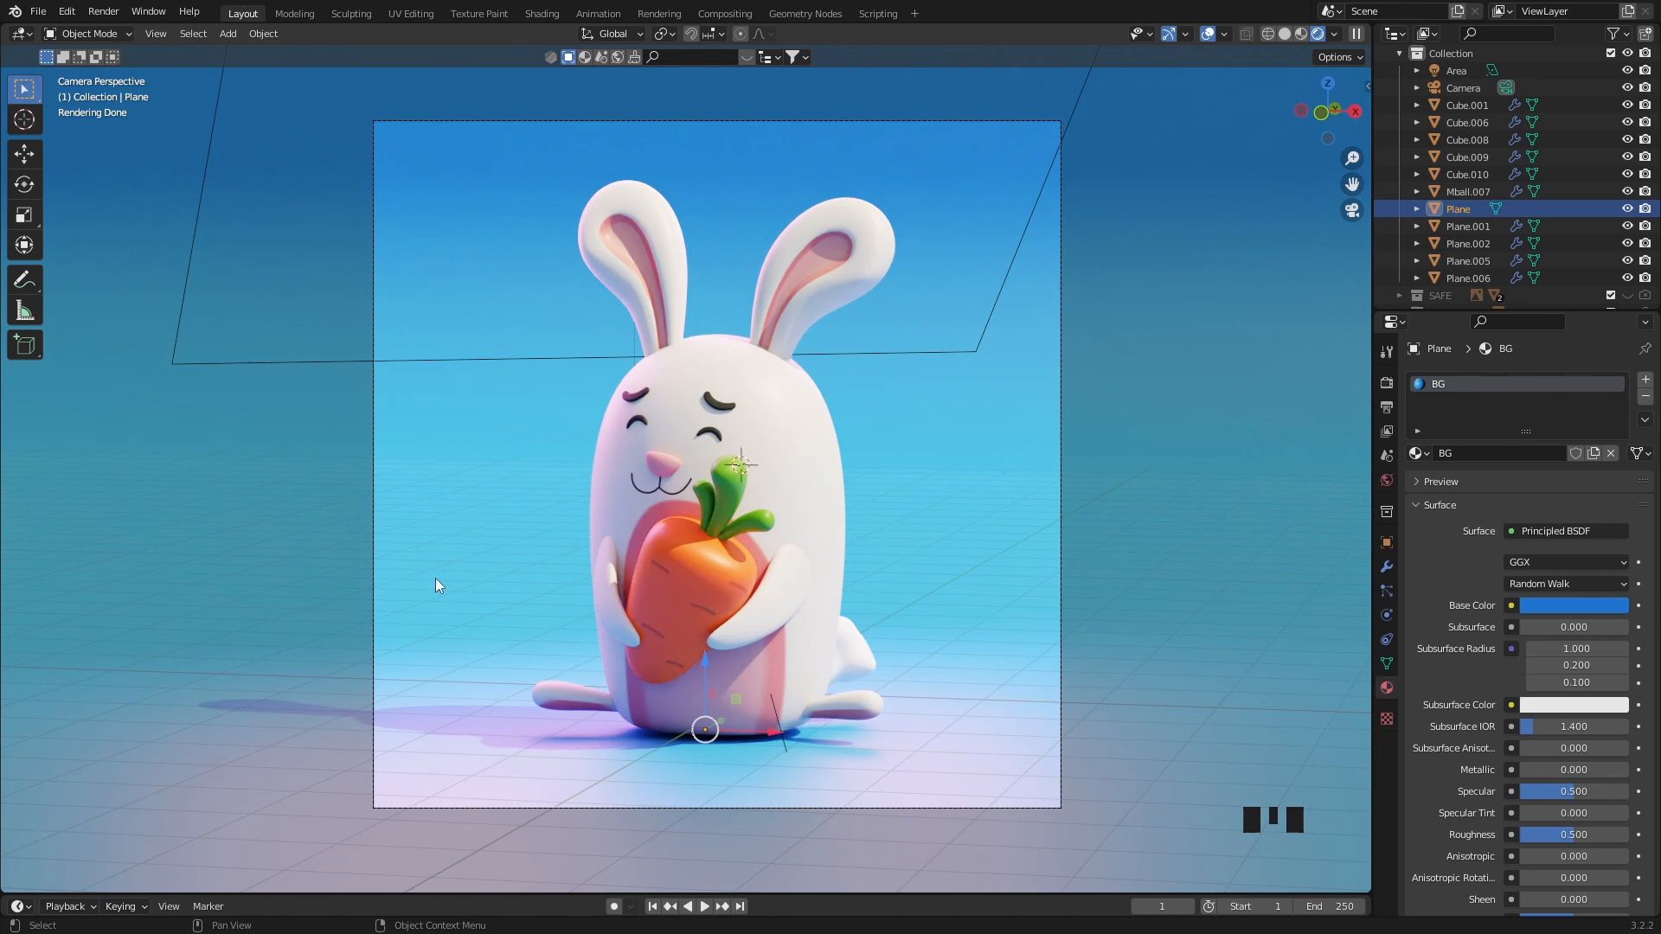
{"action": "mouse_move", "coordinate": [1189, 558]}
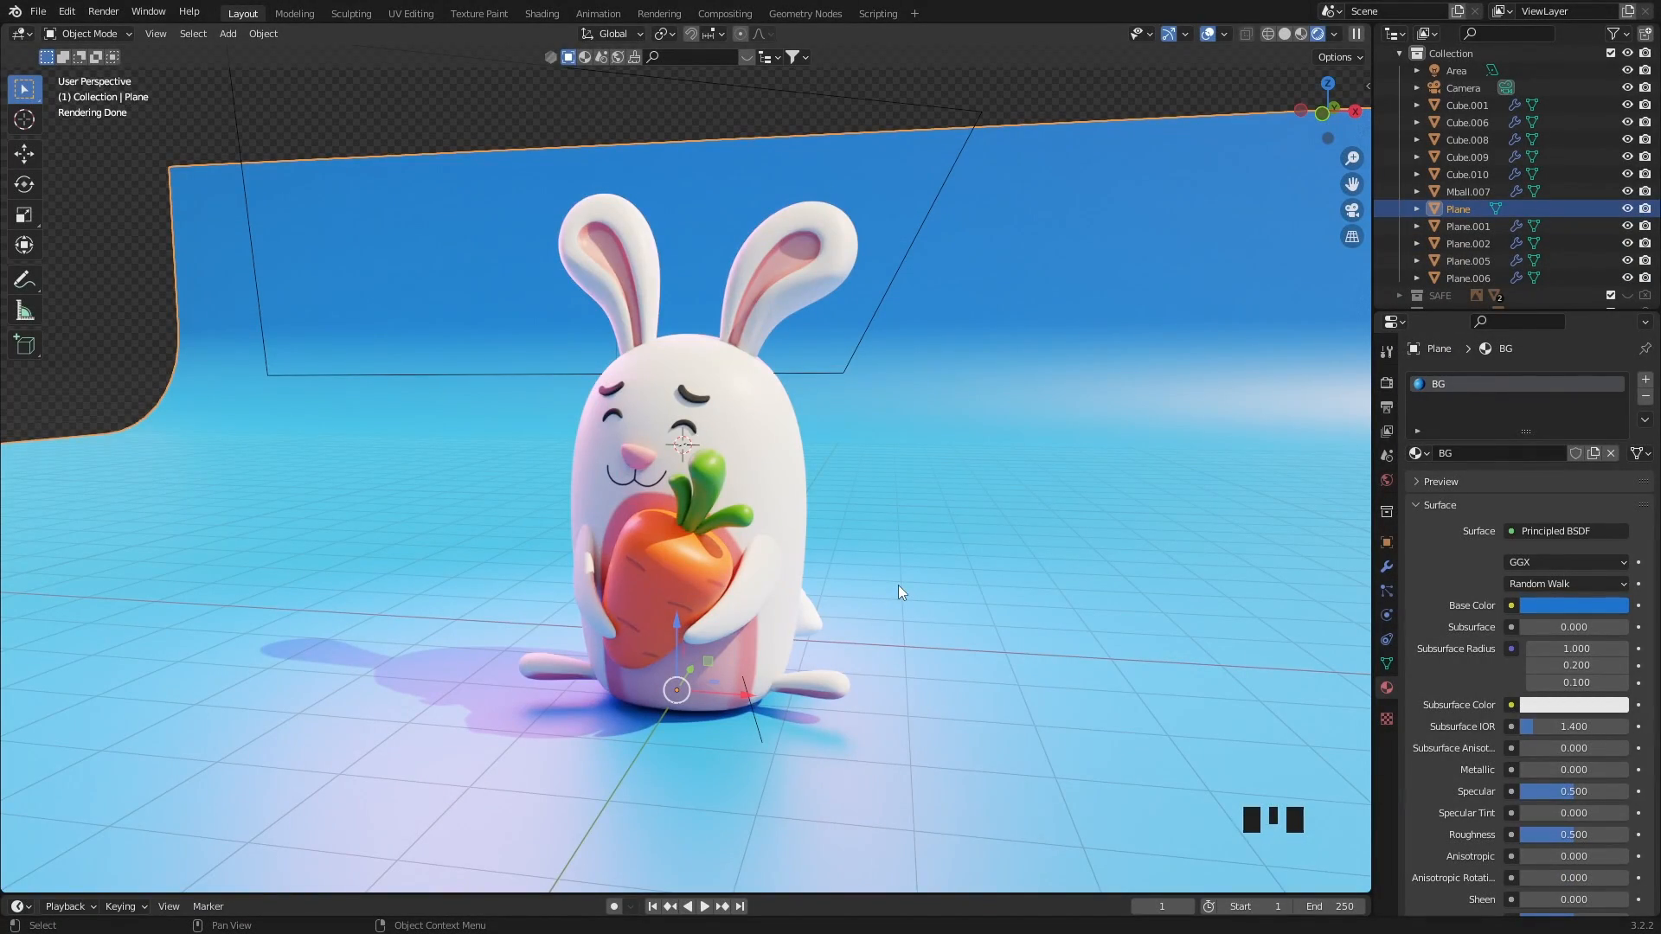
Step: View the bunny scene through the camera and enable Freestyle in Render Properties
{"action": "key", "text": "NUMPAD_0"}
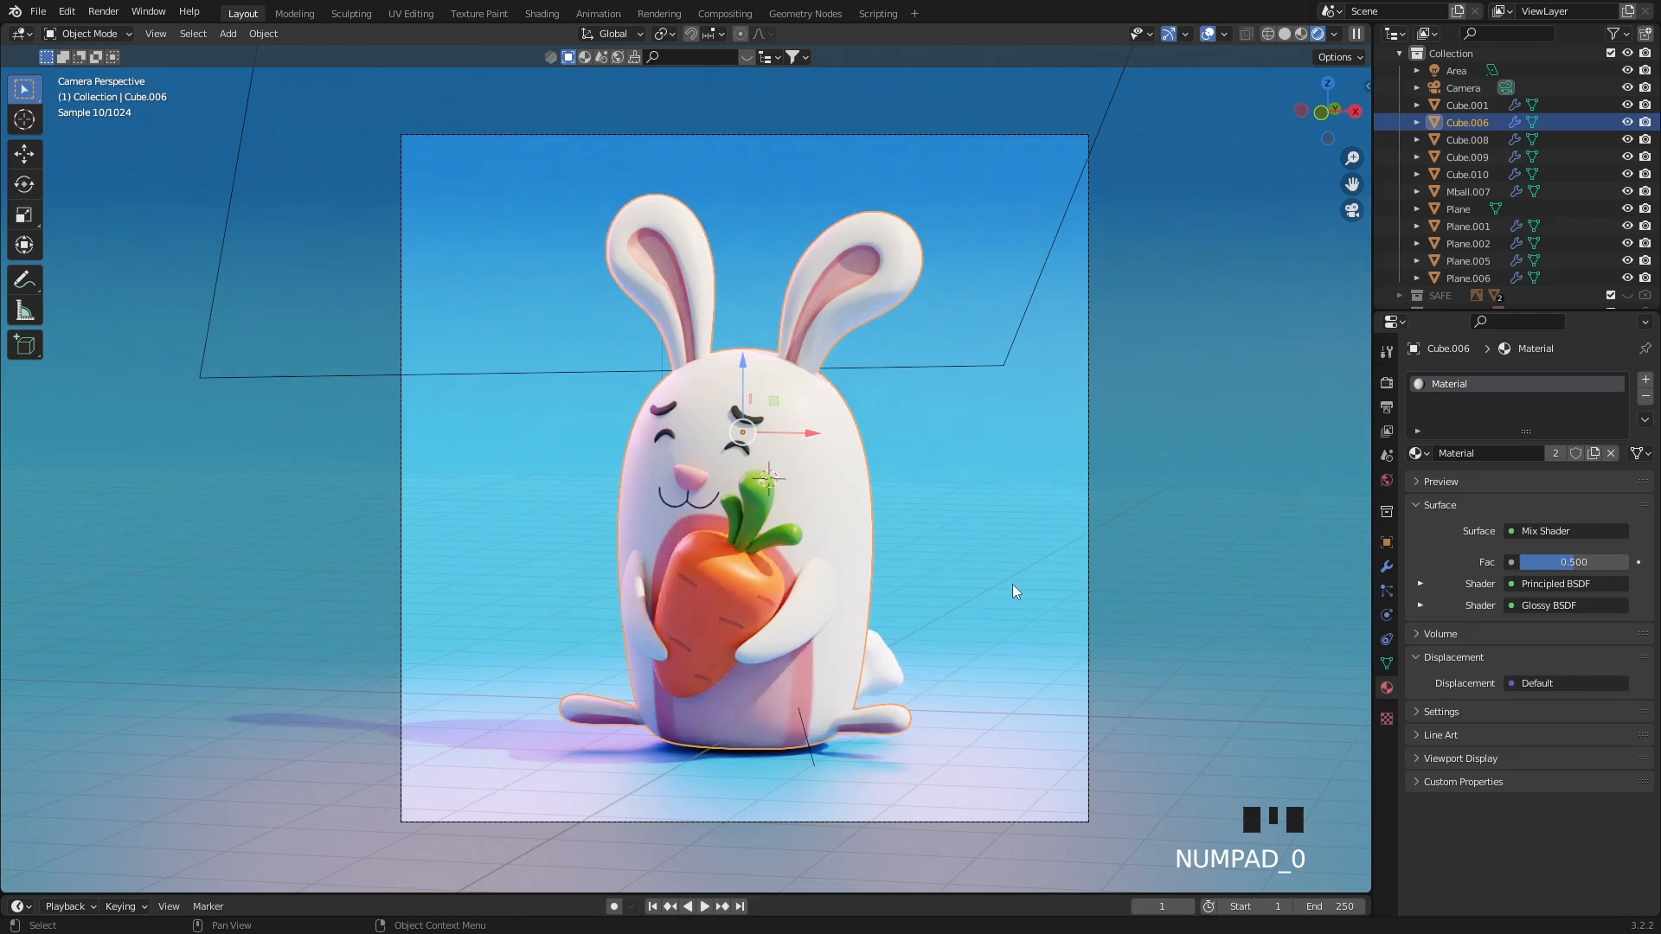
{"action": "left_click", "coordinate": [1386, 383]}
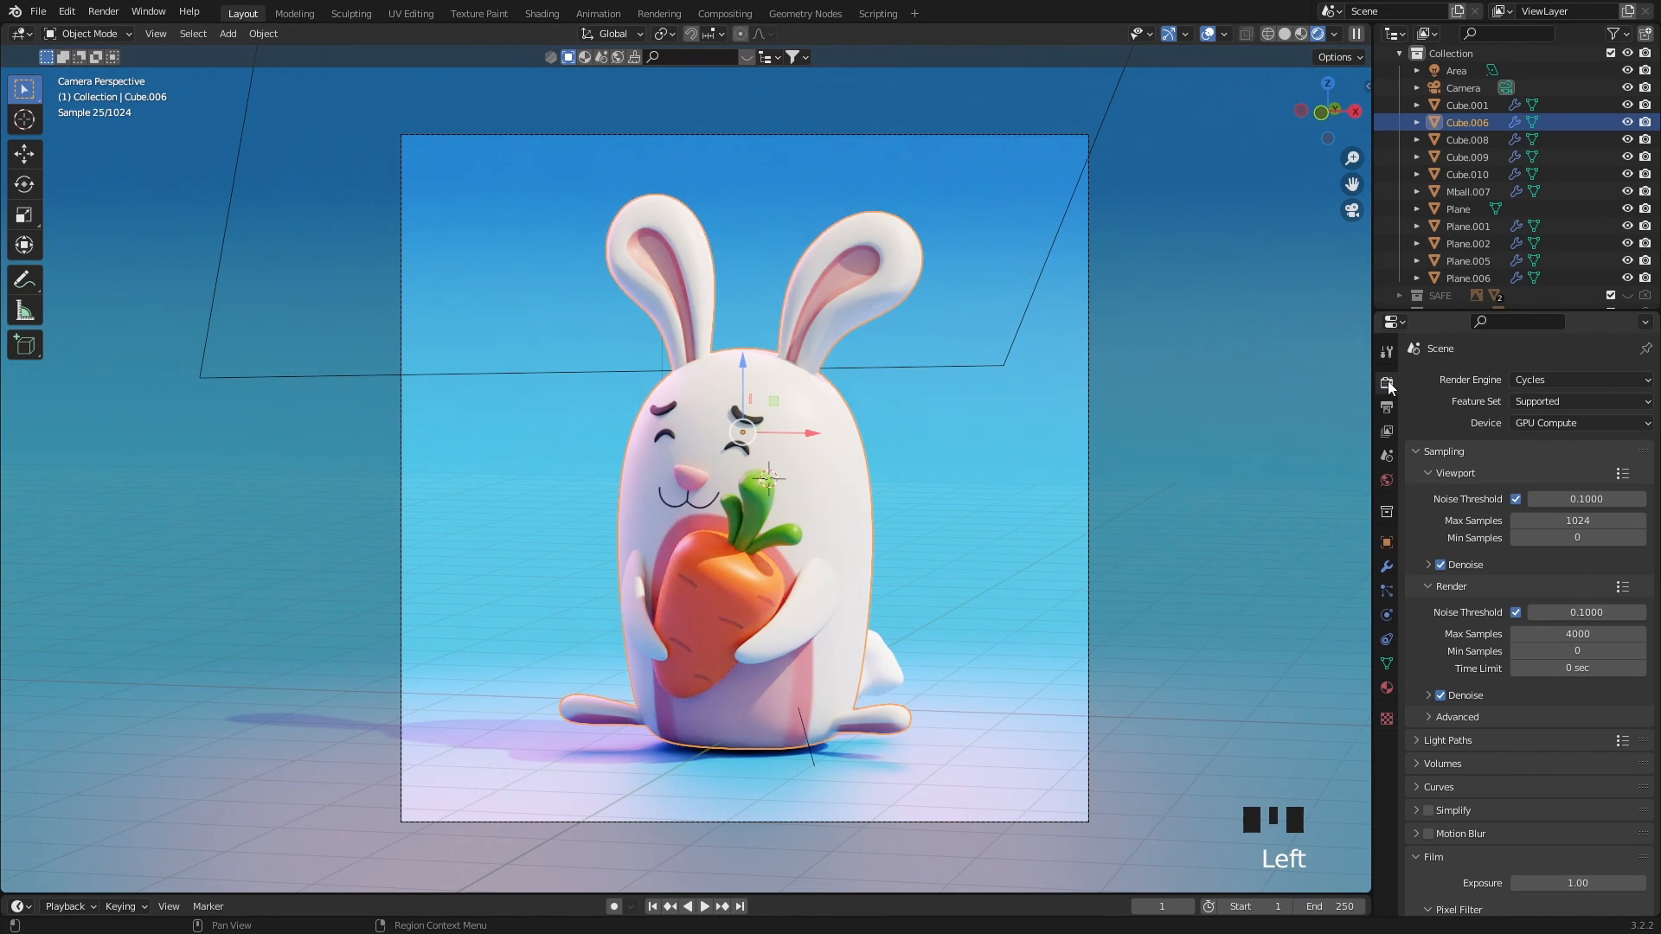
{"action": "mouse_move", "coordinate": [1473, 487]}
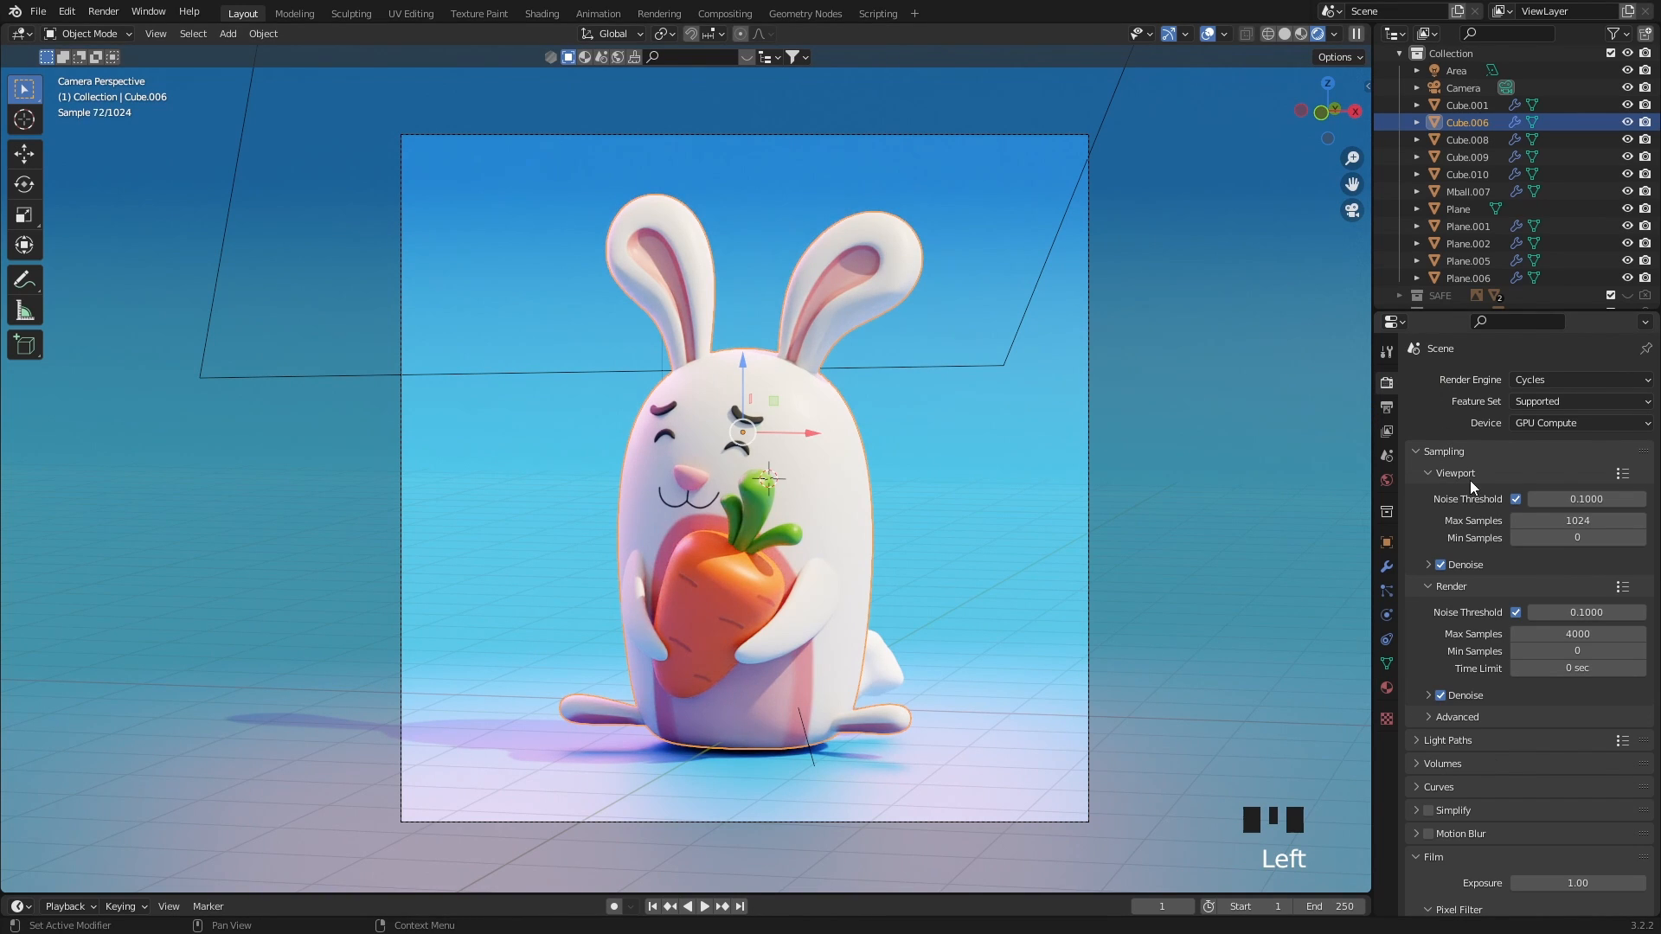
{"action": "scroll", "scroll_direction": "down", "scroll_amount": 3}
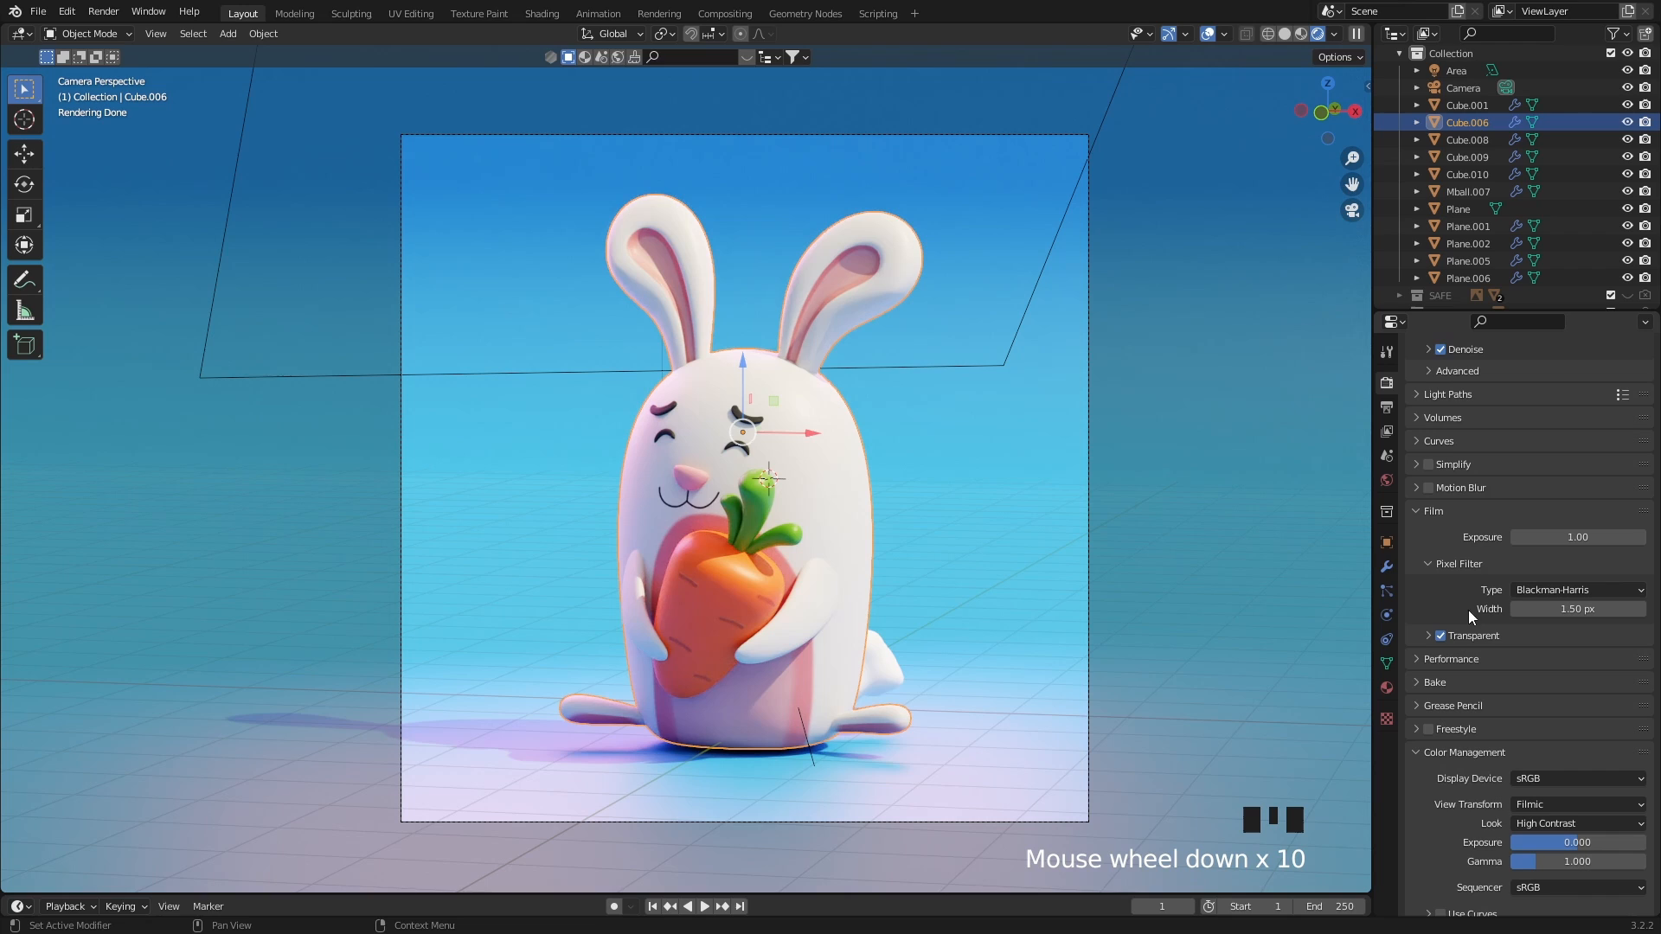
{"action": "left_click", "coordinate": [1428, 728]}
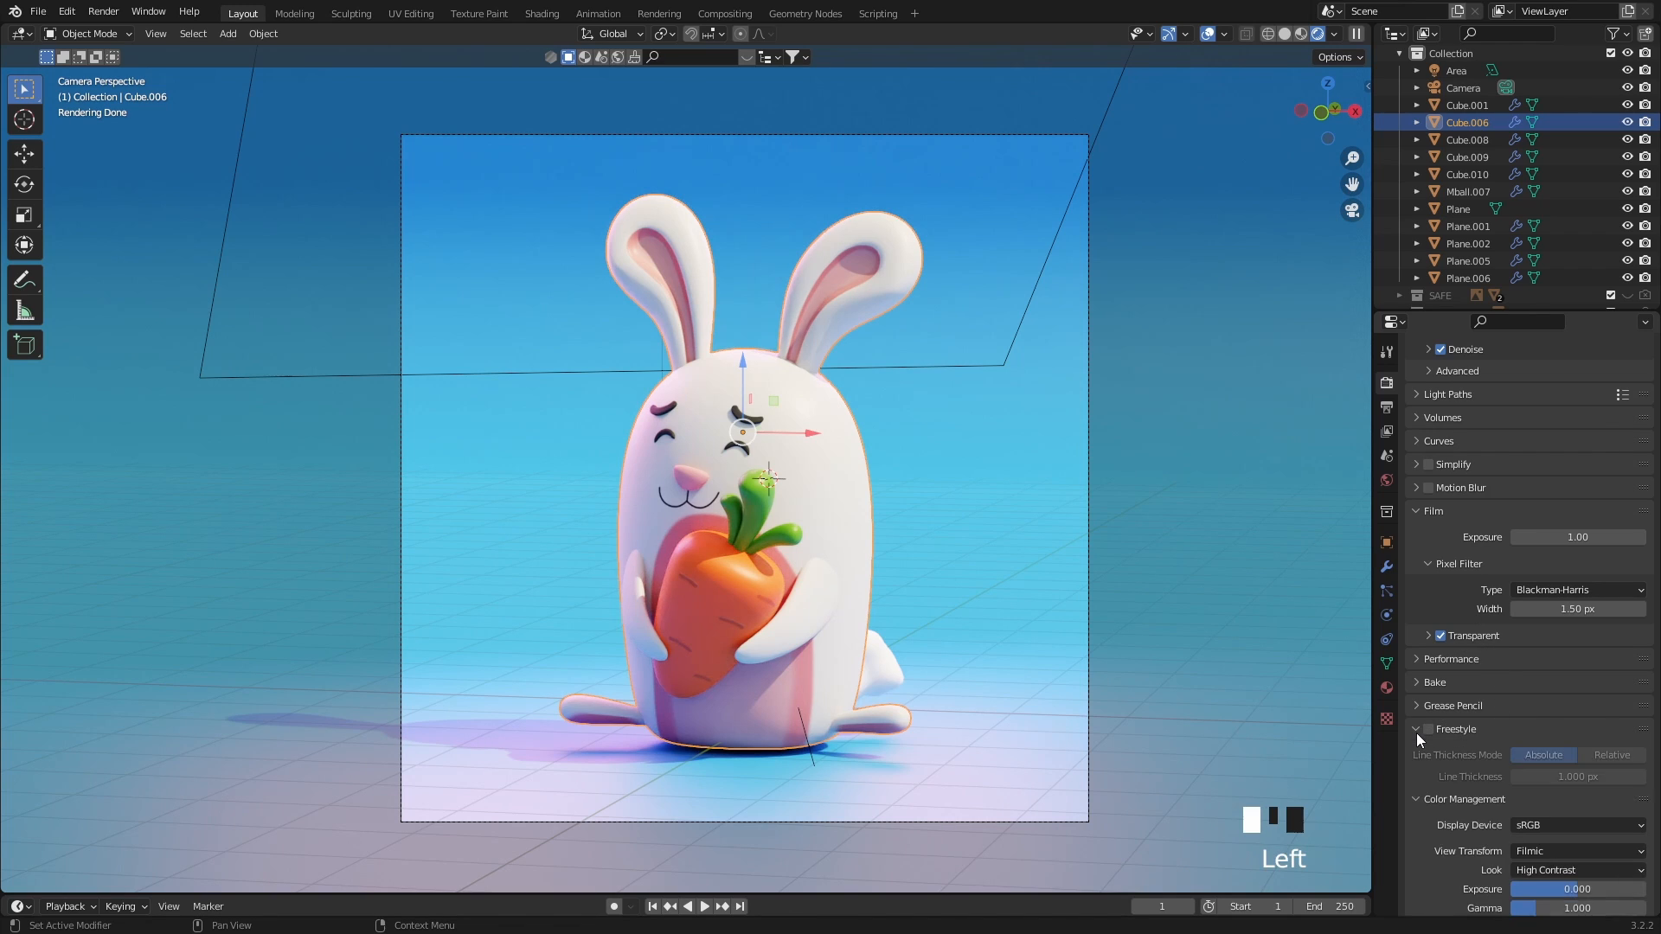
{"action": "left_click", "coordinate": [1429, 728]}
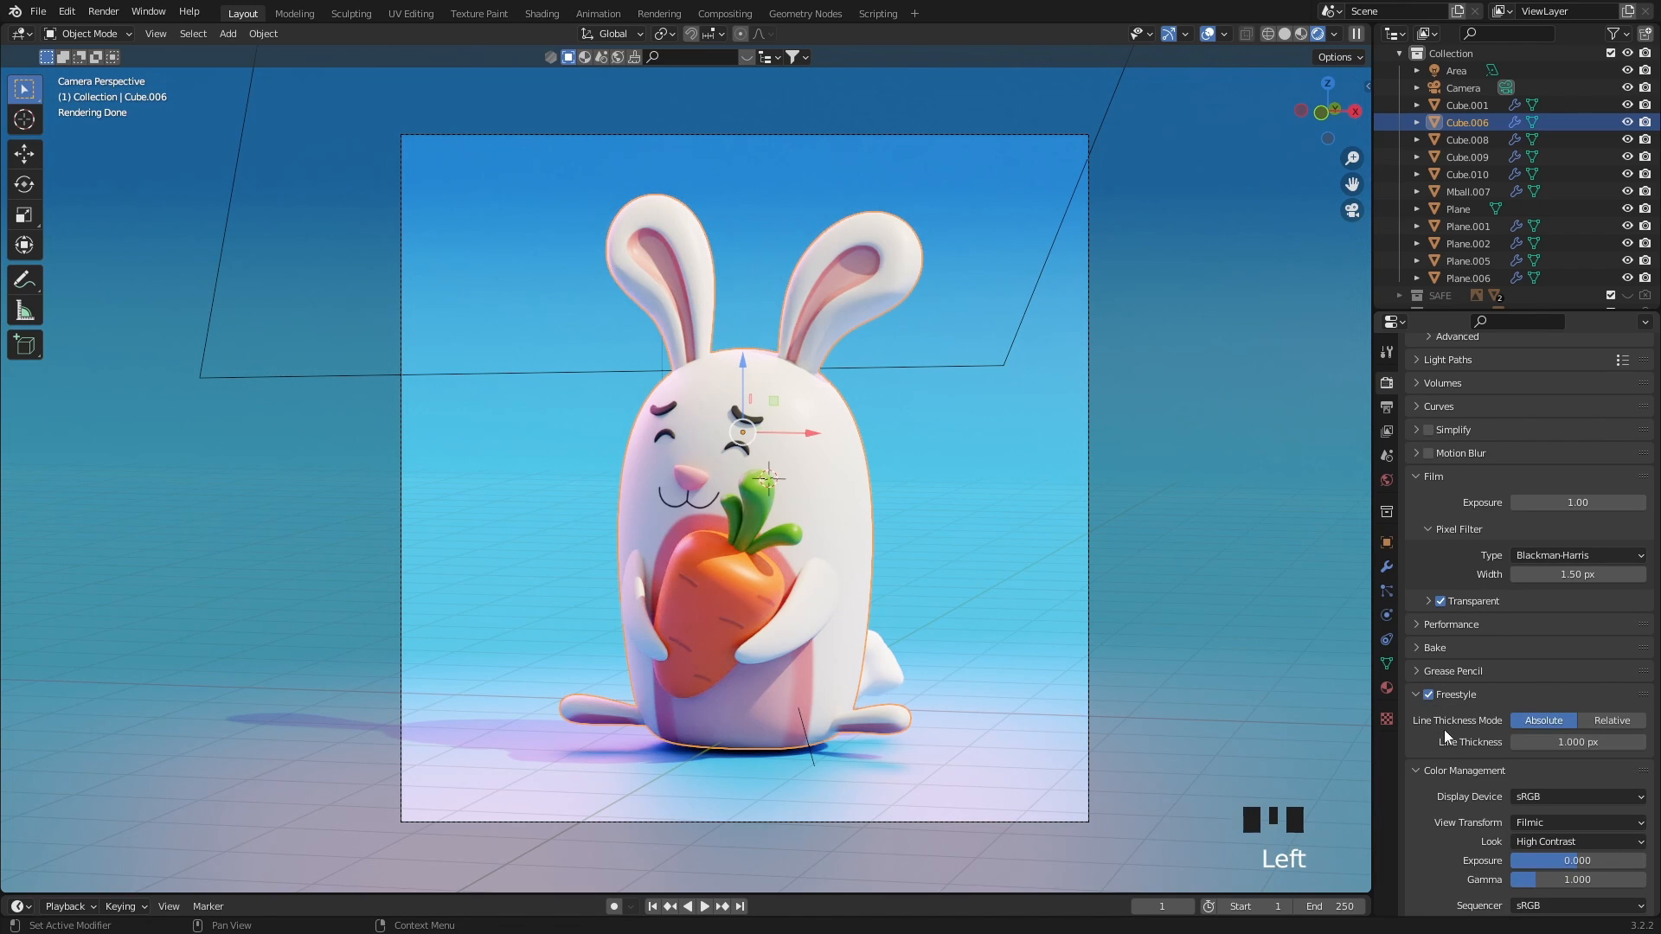
{"action": "scroll", "scroll_direction": "down", "scroll_amount": 3}
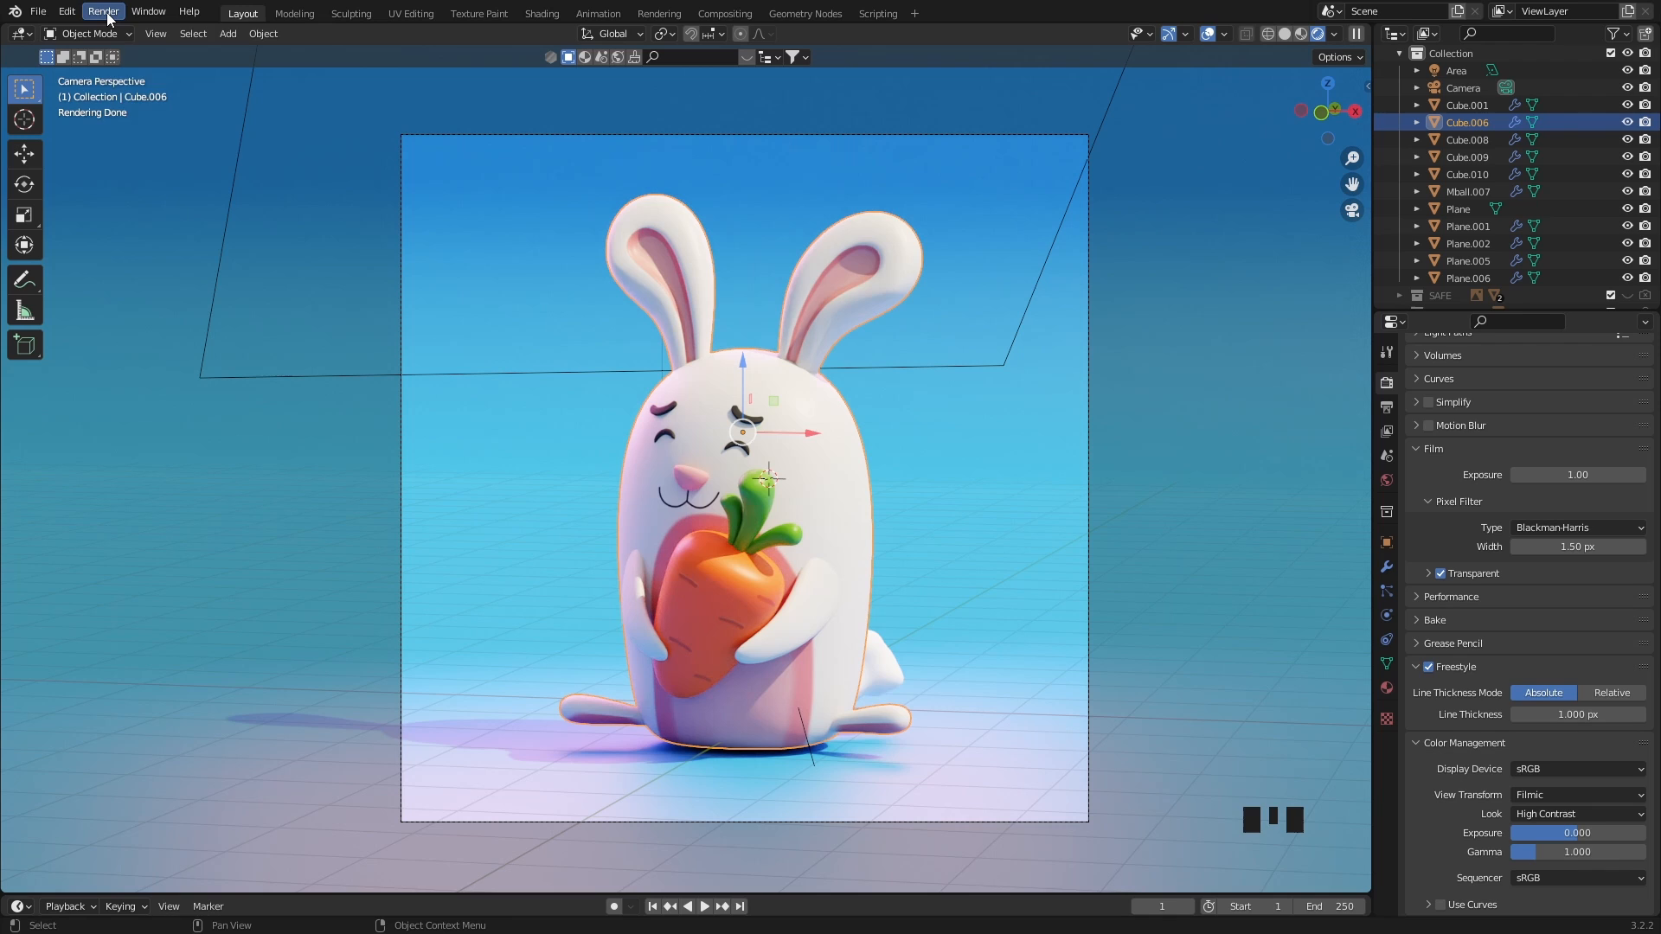
Step: Render the bunny image to see dark Freestyle outlines around the bunny and carrot
{"action": "left_click", "coordinate": [103, 12]}
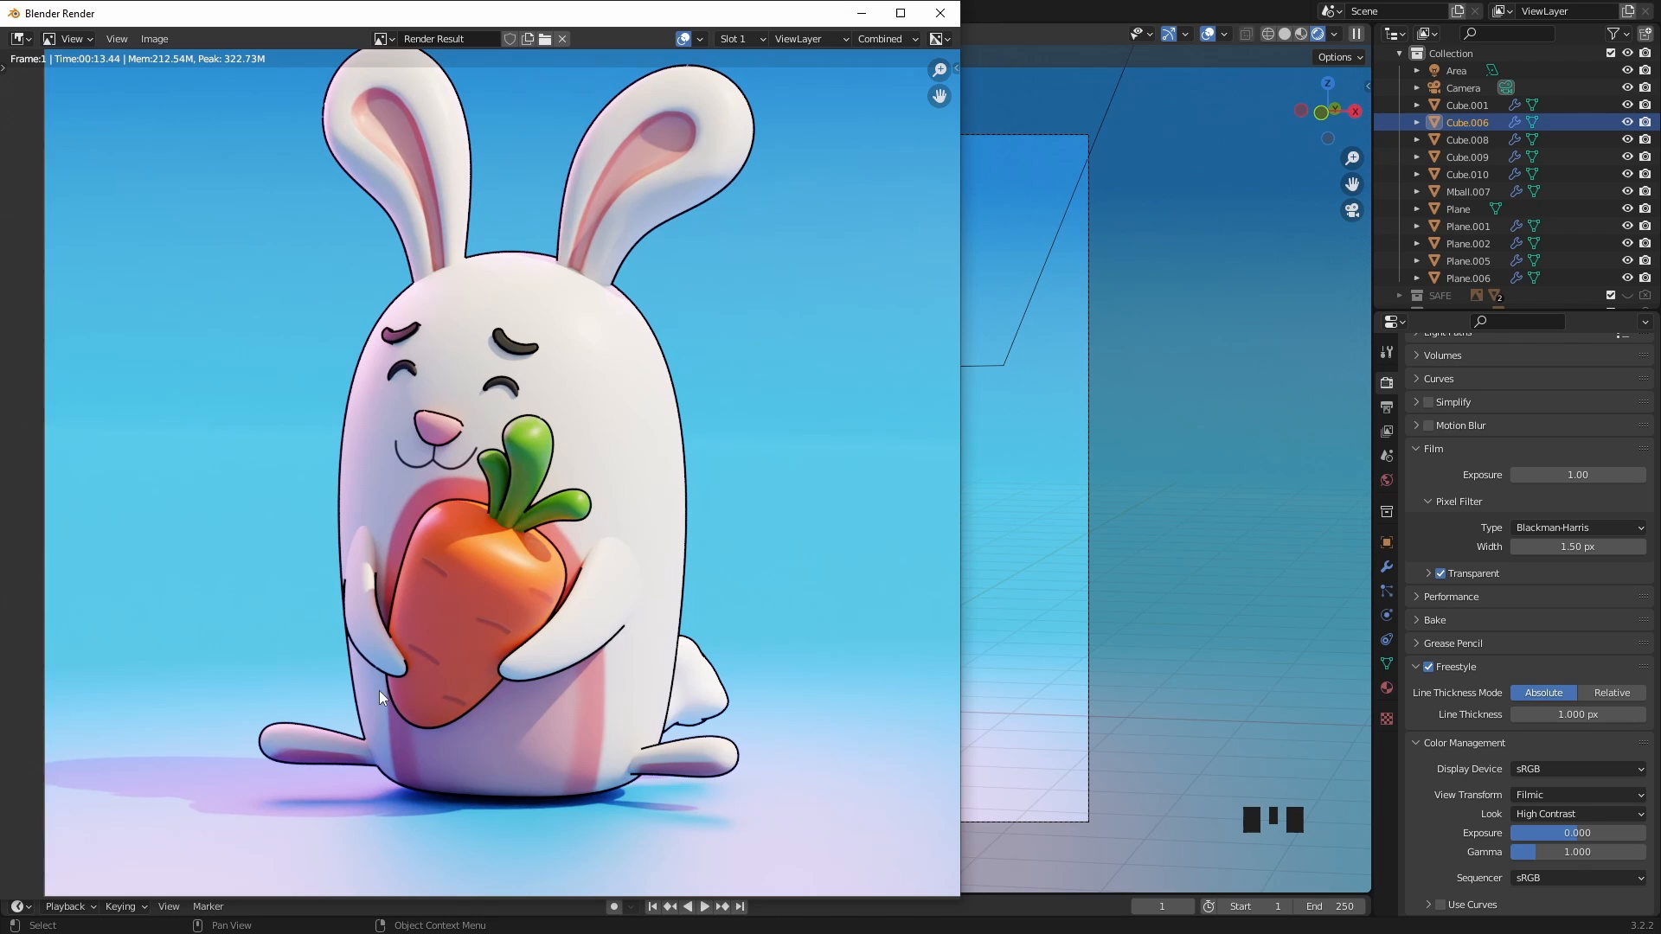
{"action": "mouse_move", "coordinate": [741, 765]}
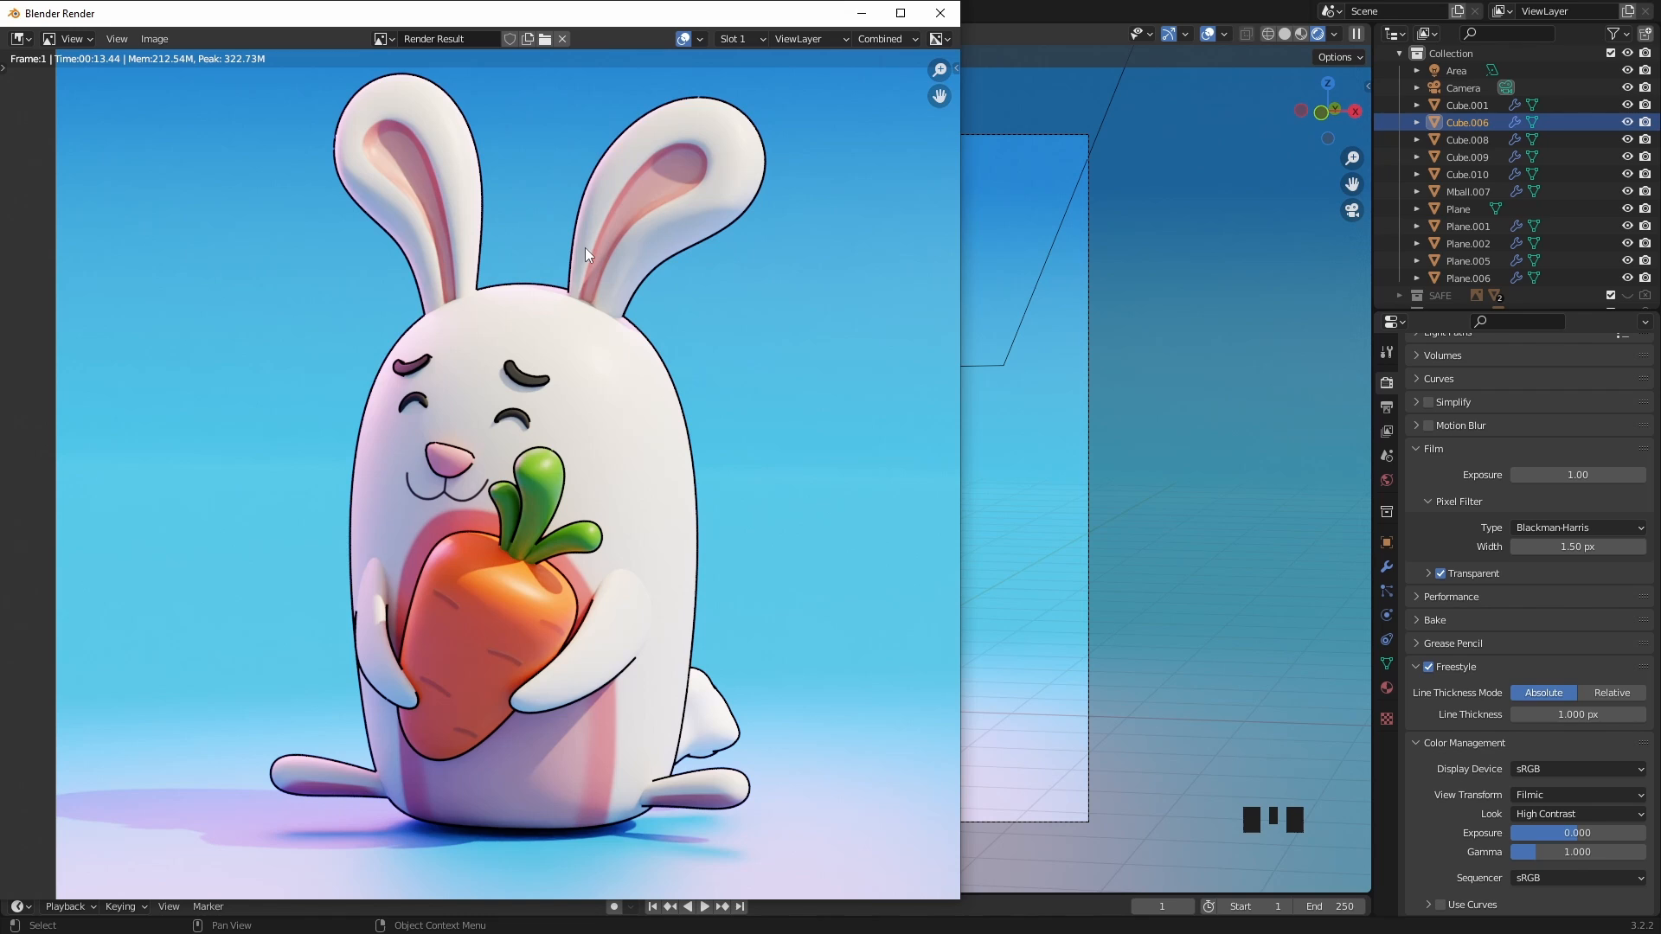
{"action": "mouse_move", "coordinate": [453, 452]}
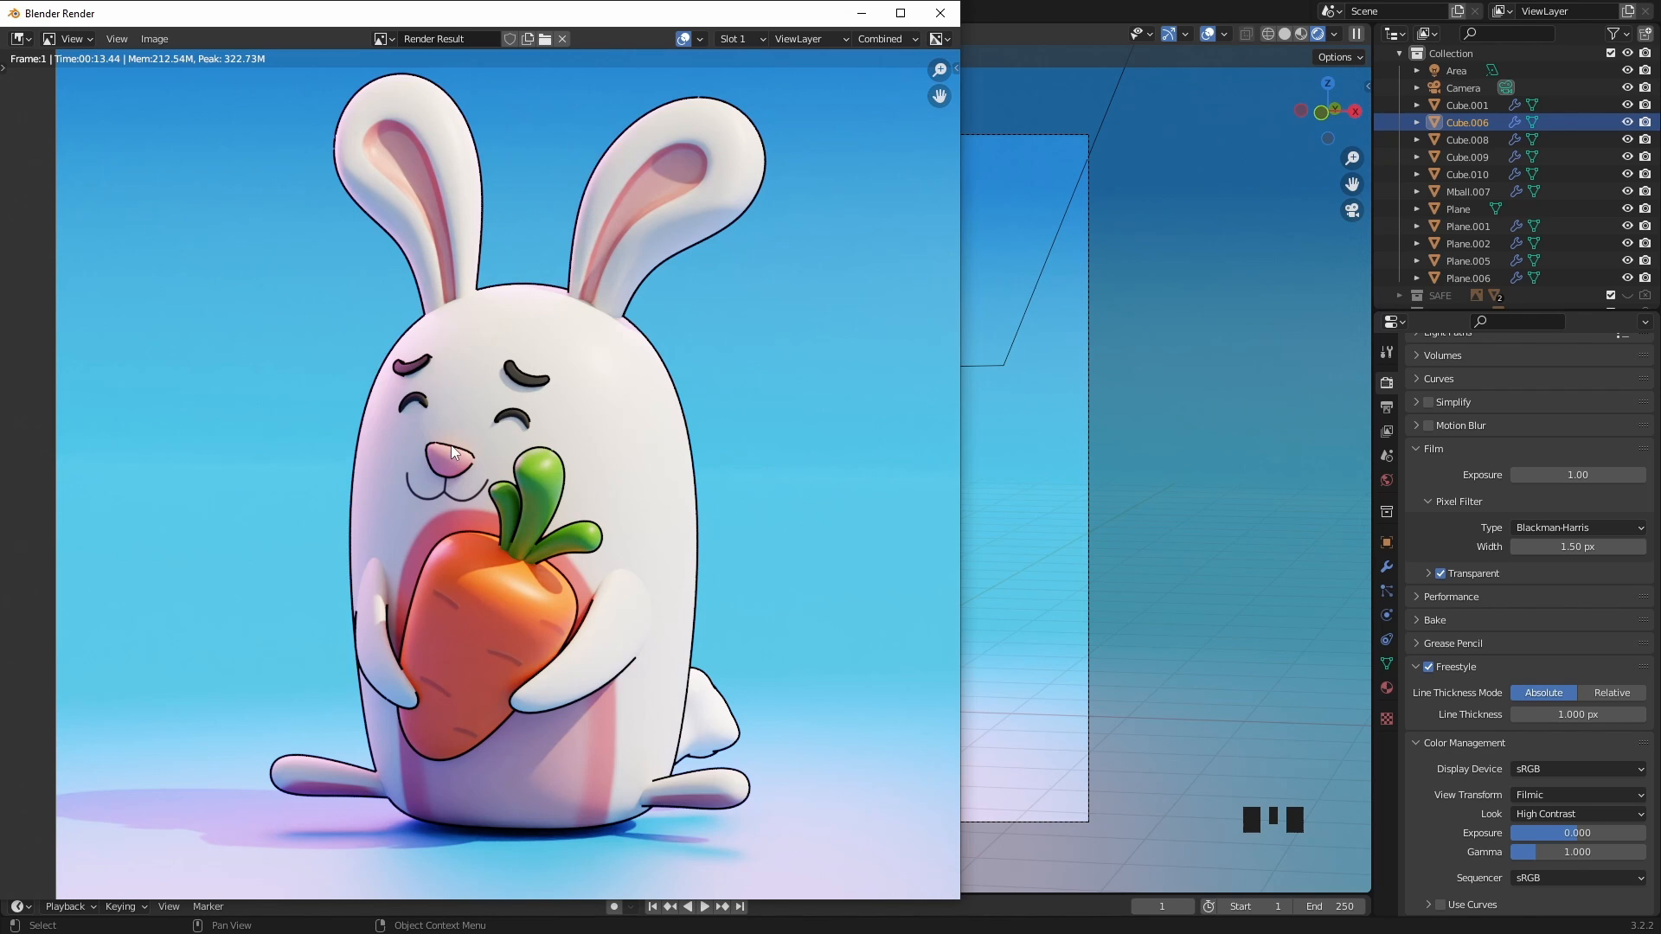
{"action": "mouse_move", "coordinate": [636, 331]}
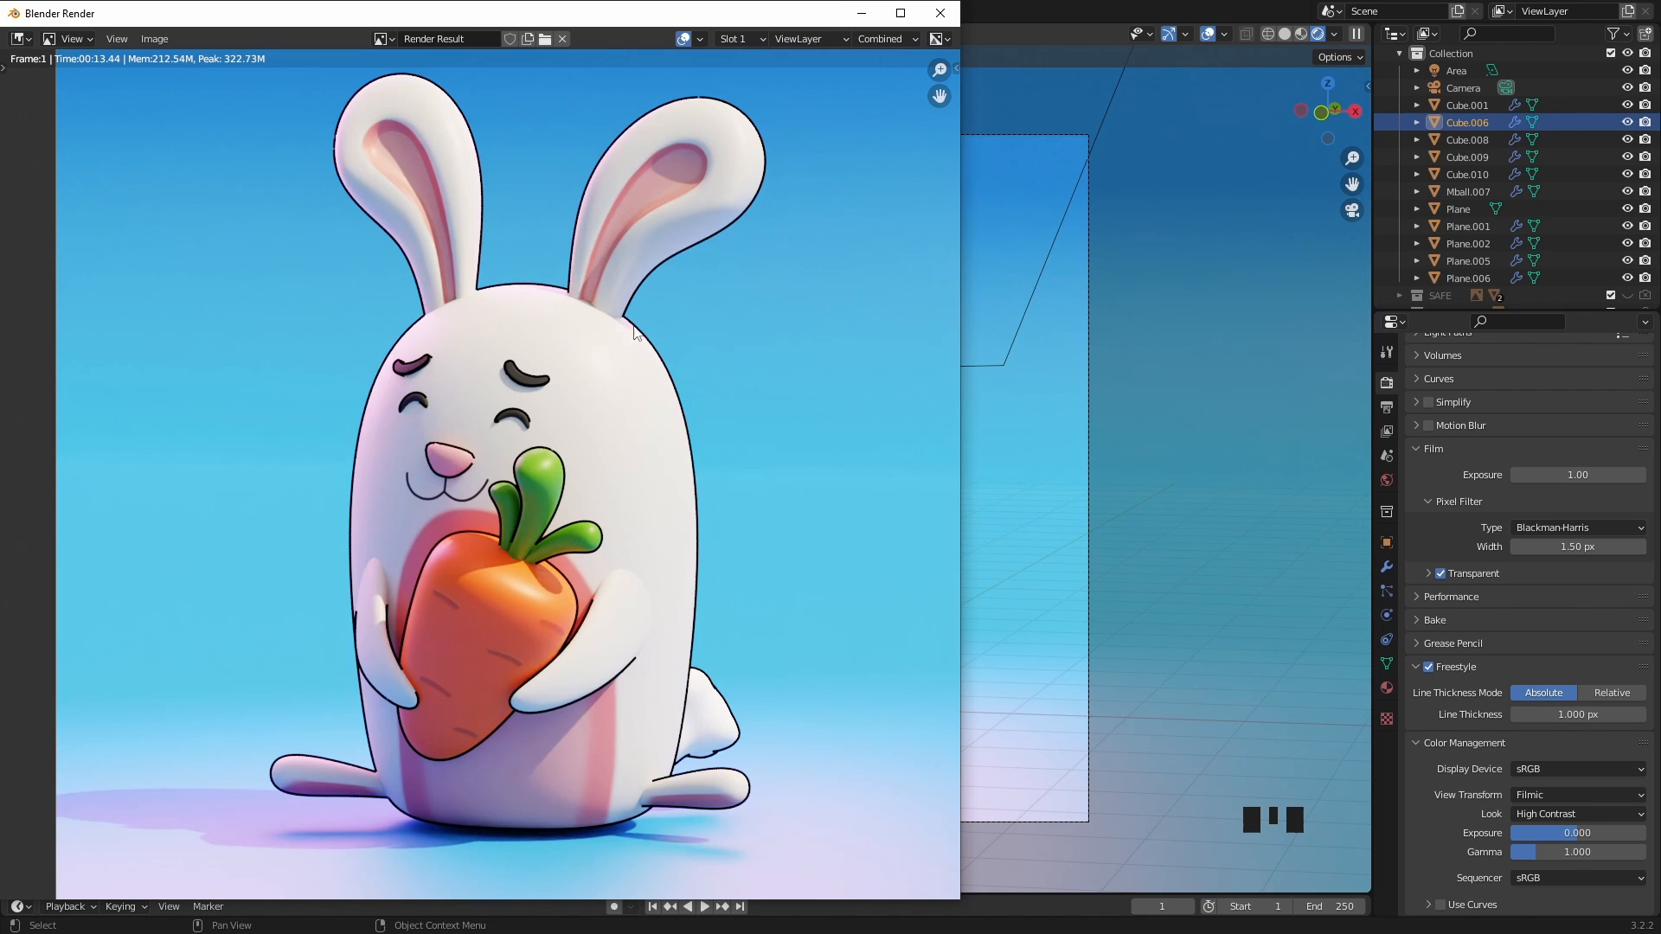
{"action": "mouse_move", "coordinate": [783, 602]}
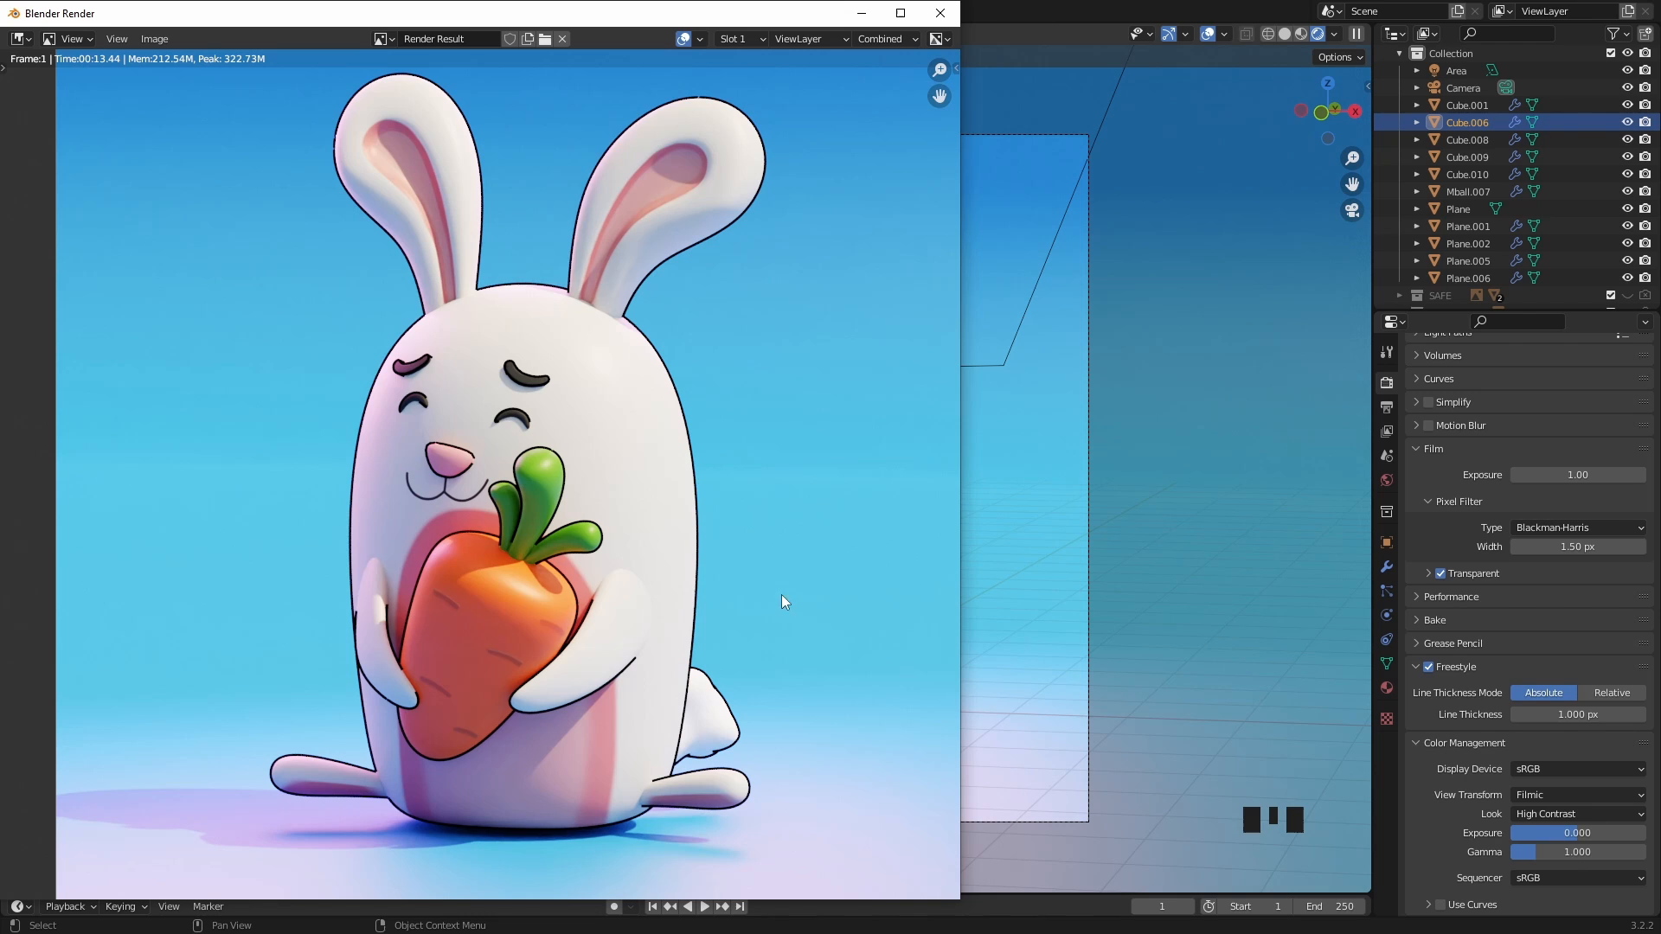
{"action": "mouse_move", "coordinate": [1483, 697]}
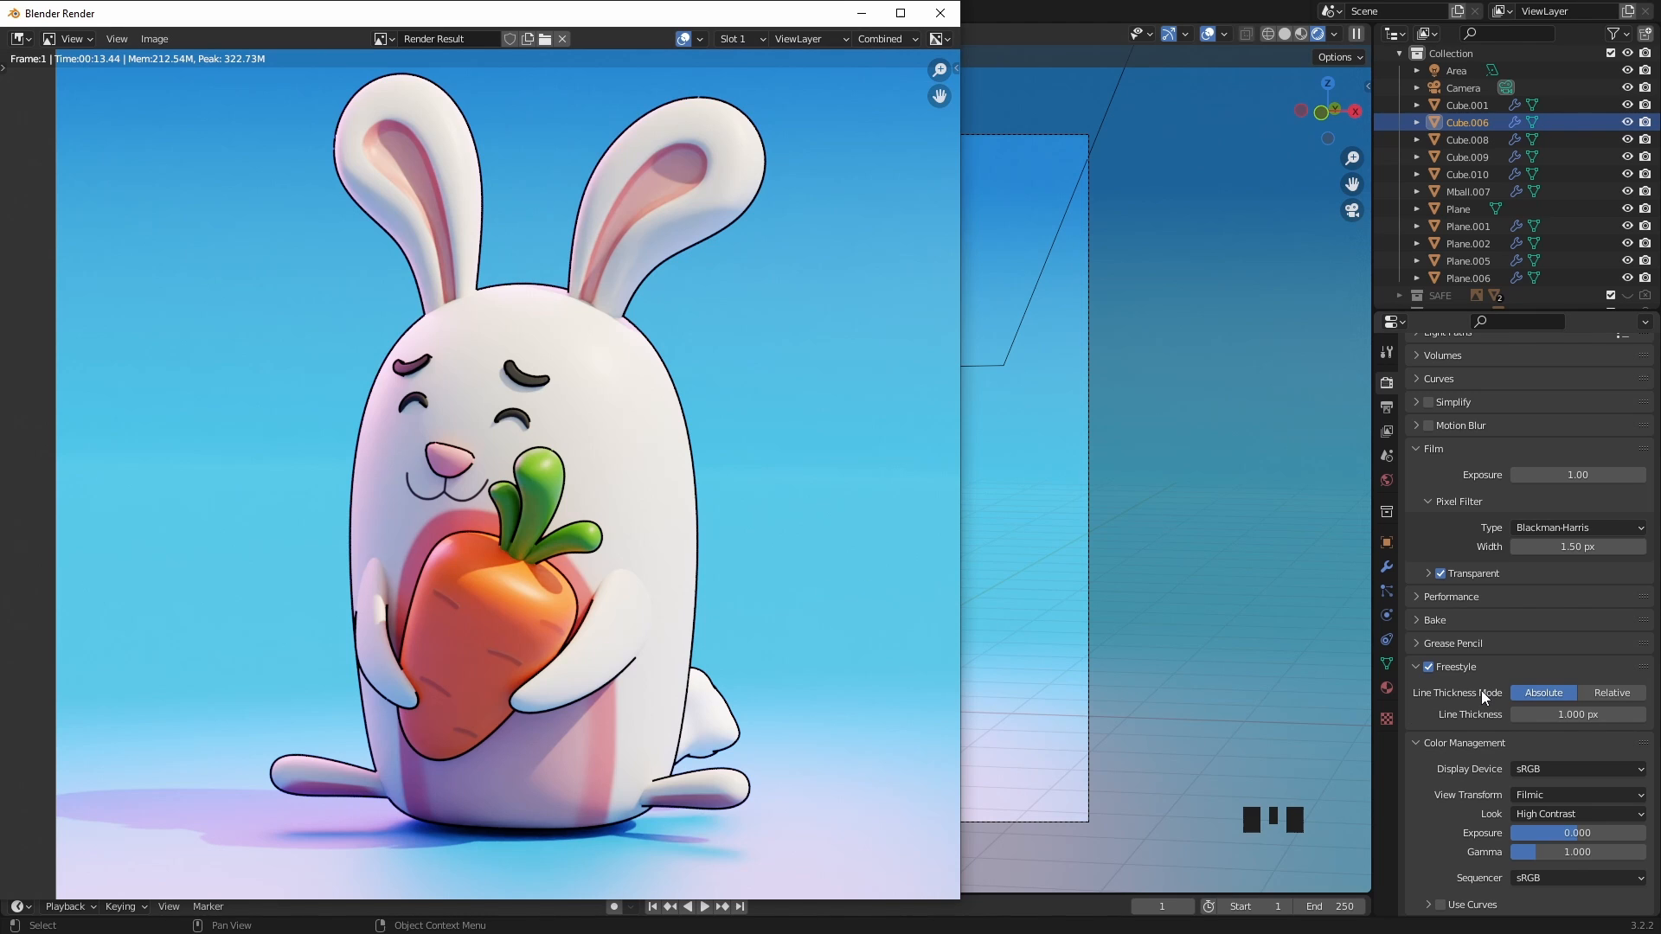
Step: Set the Freestyle line thickness to 0.5 px and re-render the bunny image
{"action": "left_click", "coordinate": [1577, 713]}
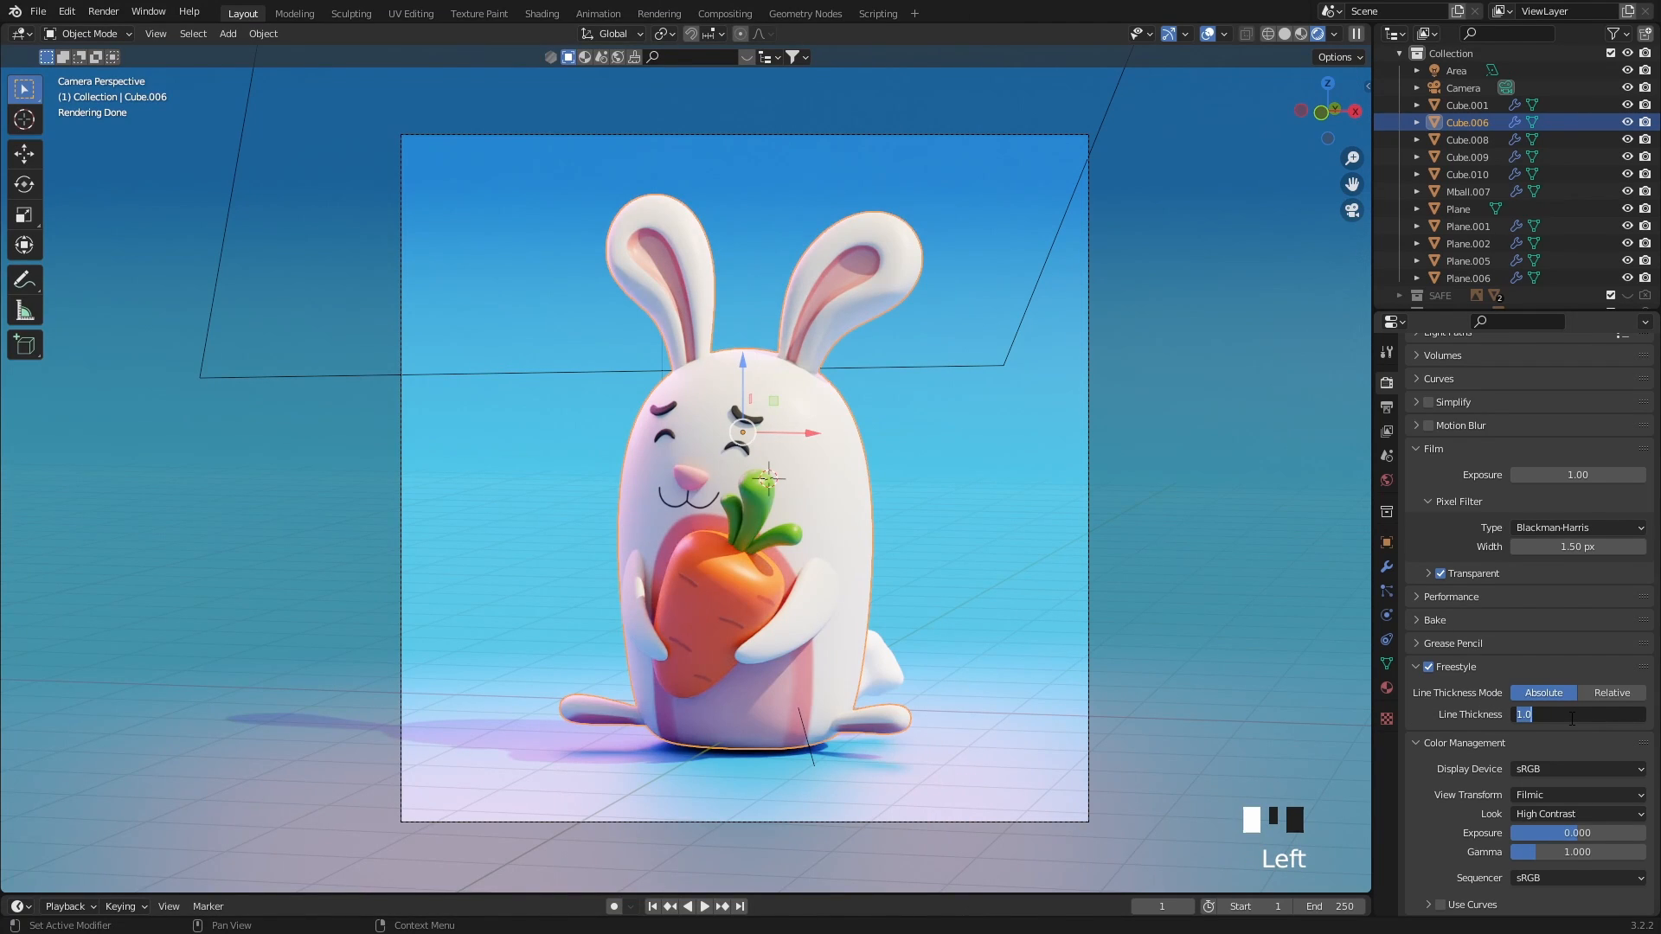
{"action": "type", "text": "0.5"}
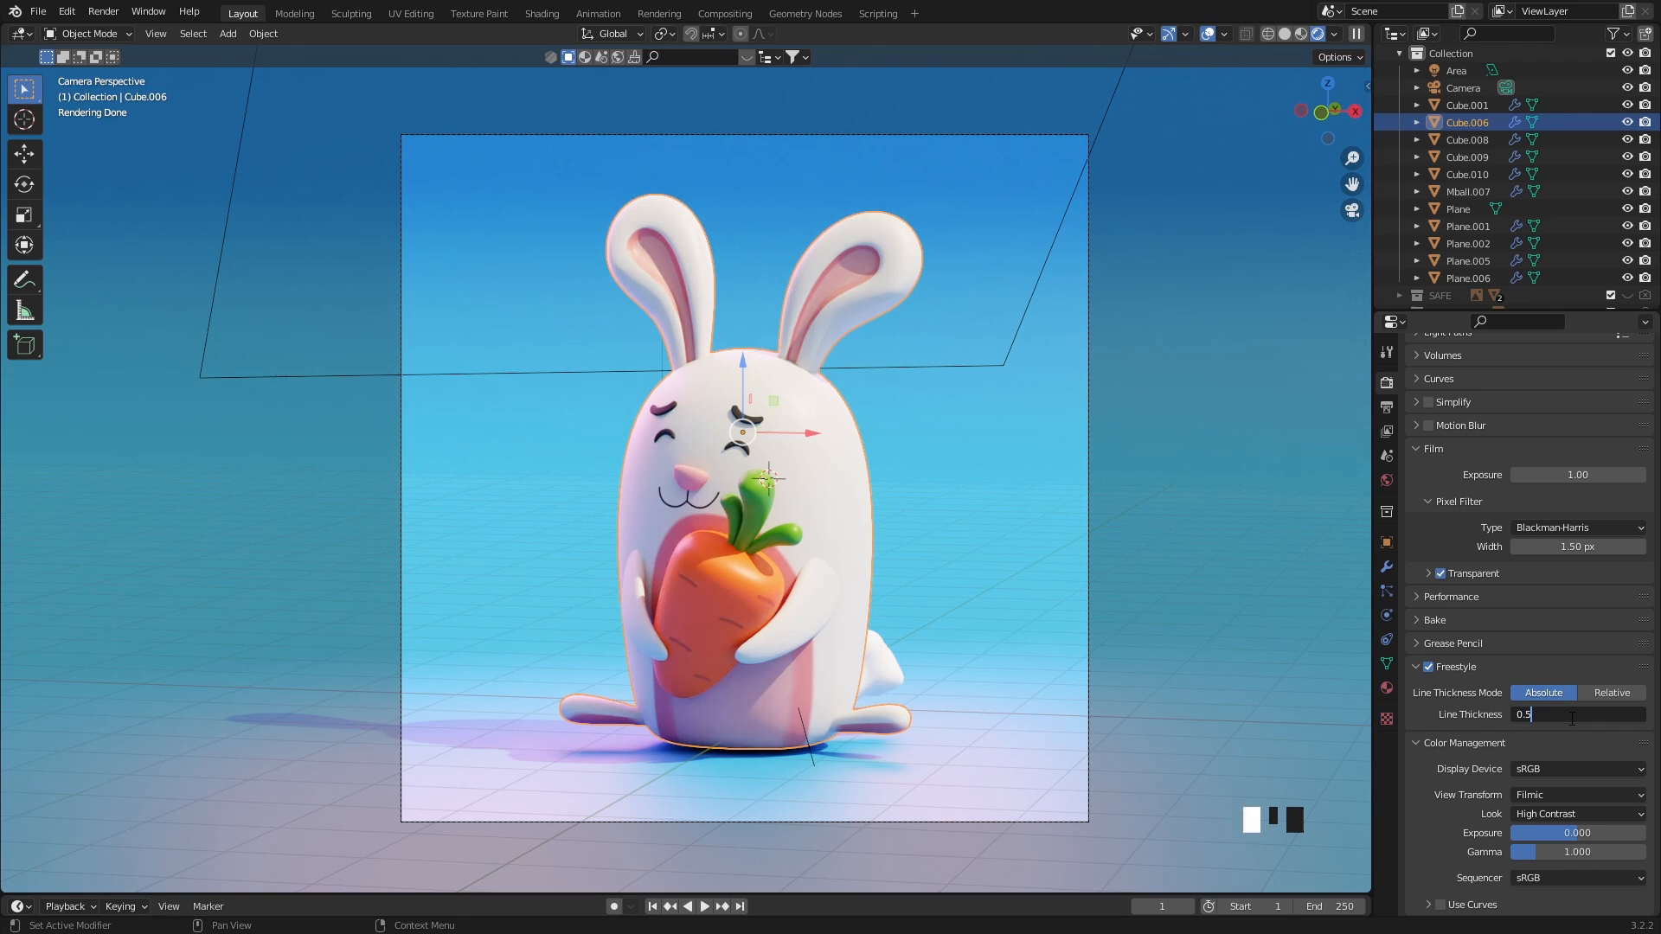
{"action": "left_click", "coordinate": [103, 11]}
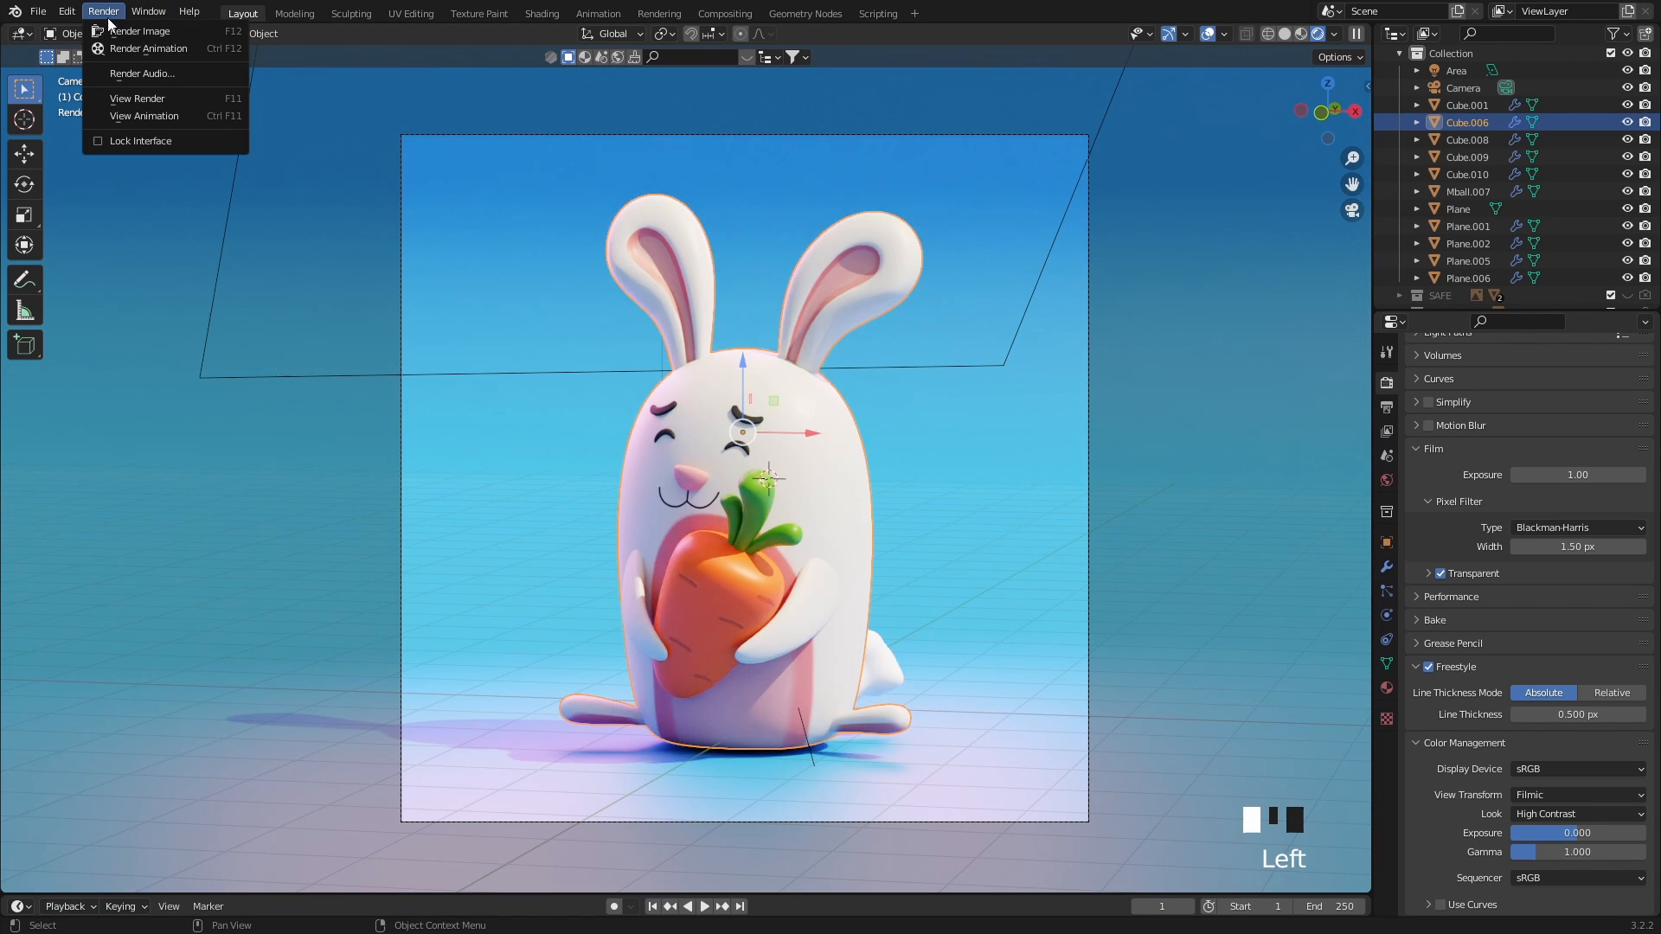
{"action": "left_click", "coordinate": [140, 31]}
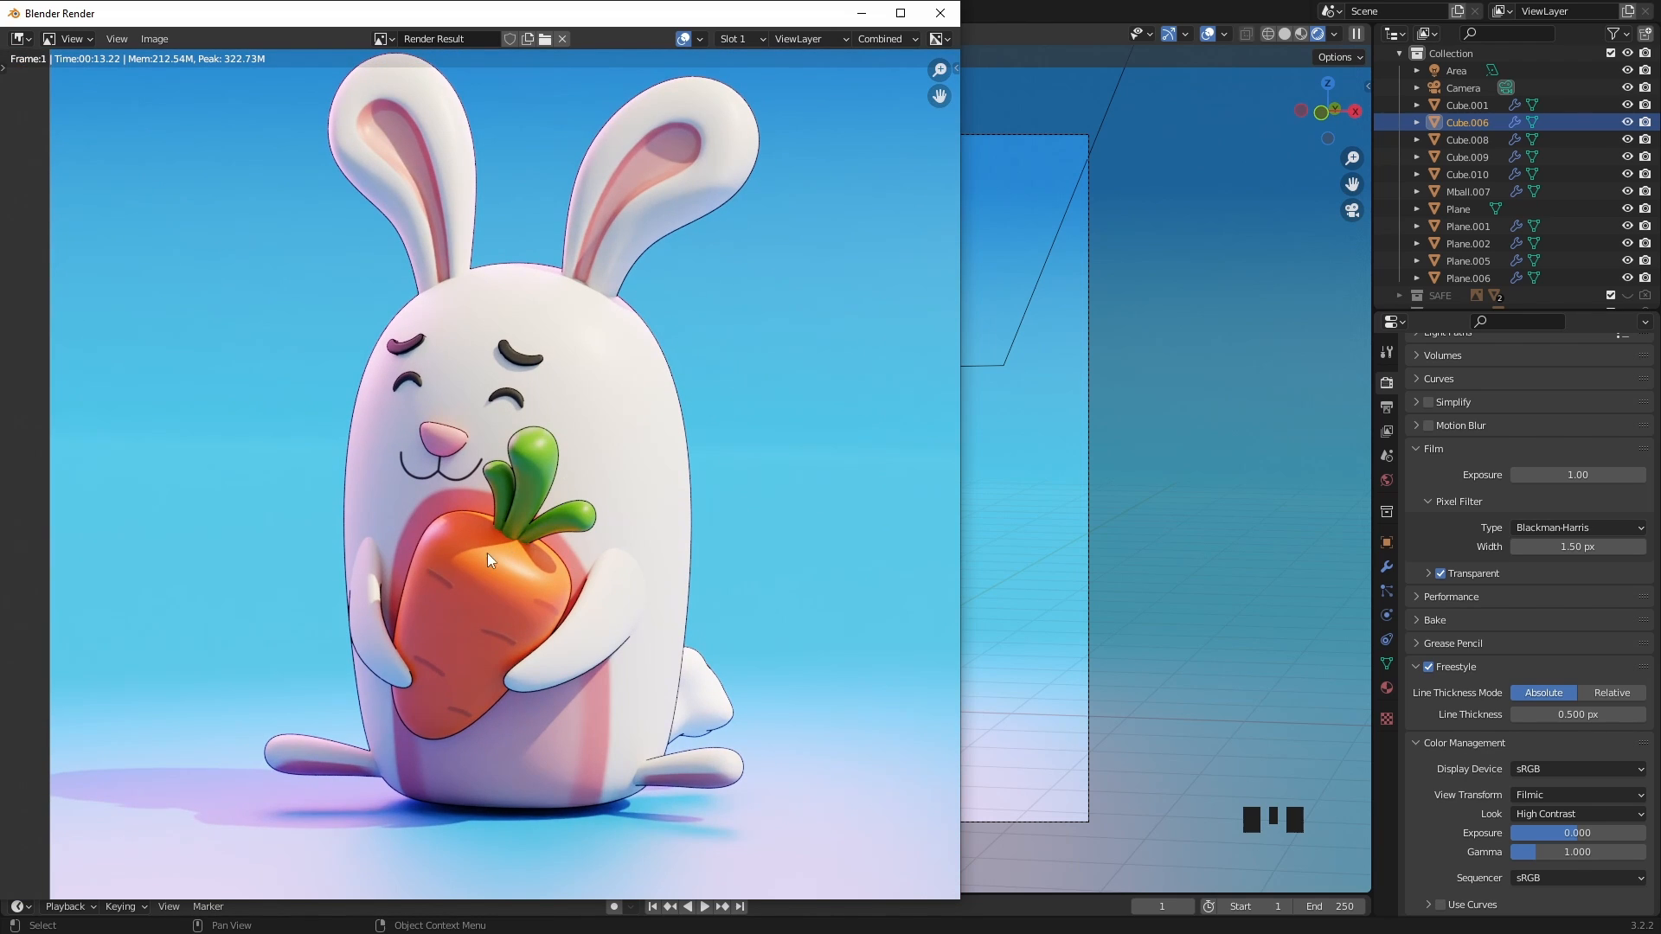
{"action": "mouse_move", "coordinate": [683, 777]}
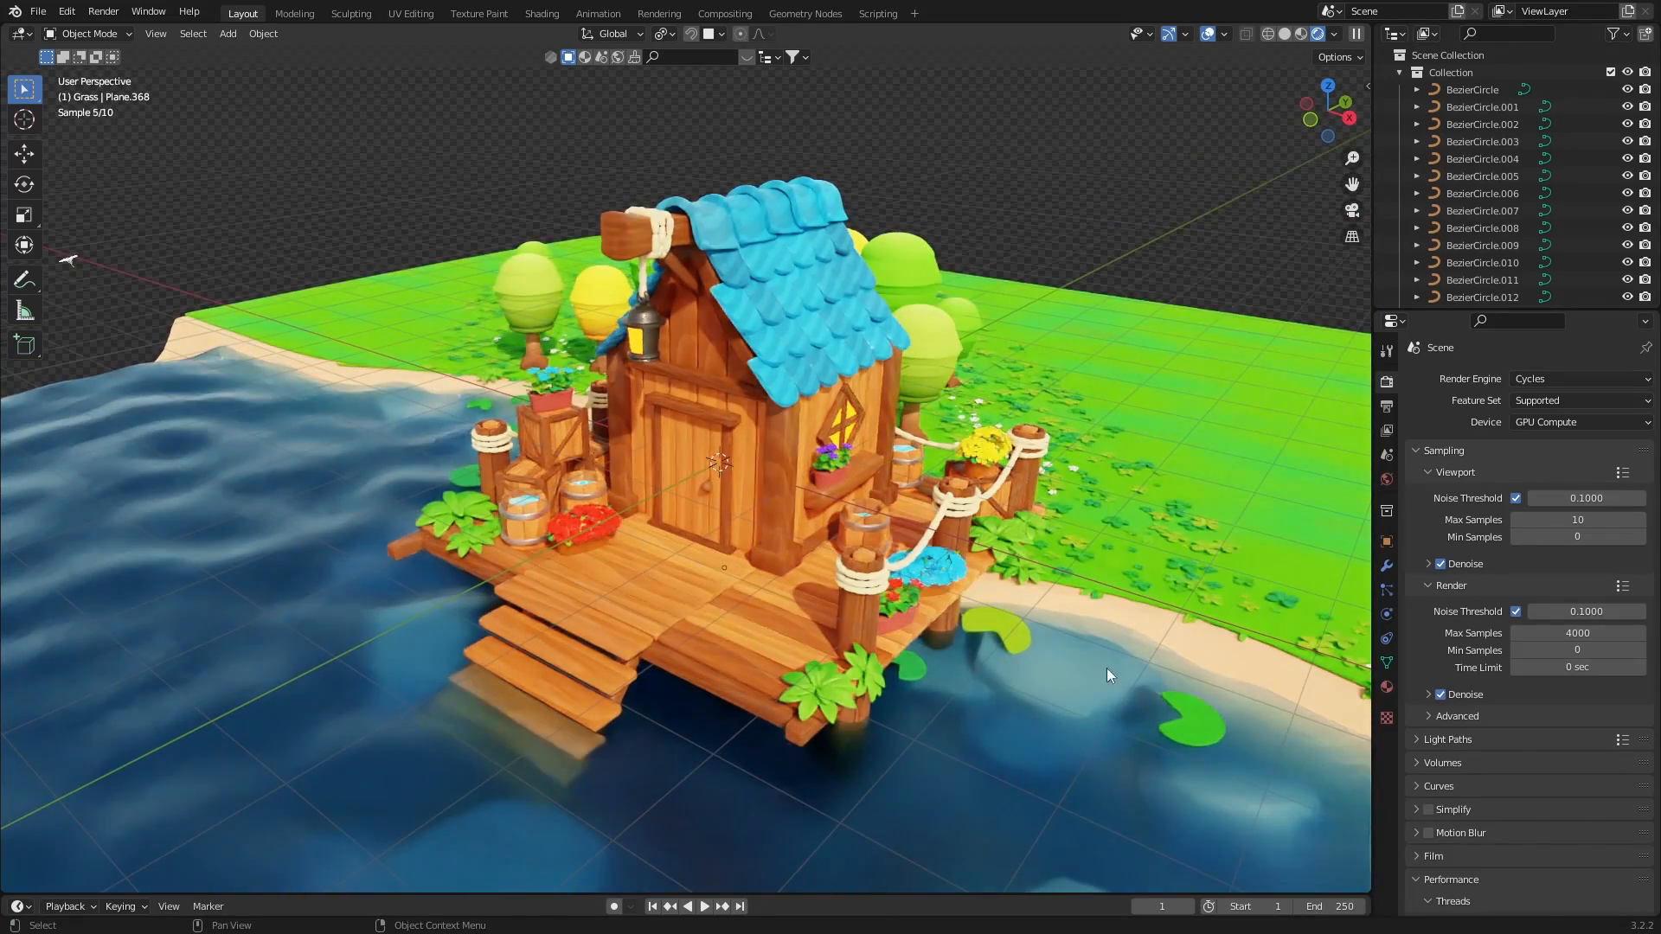
Step: Render the waterside cabin scene from the camera with Render Image
{"action": "left_click", "coordinate": [103, 11]}
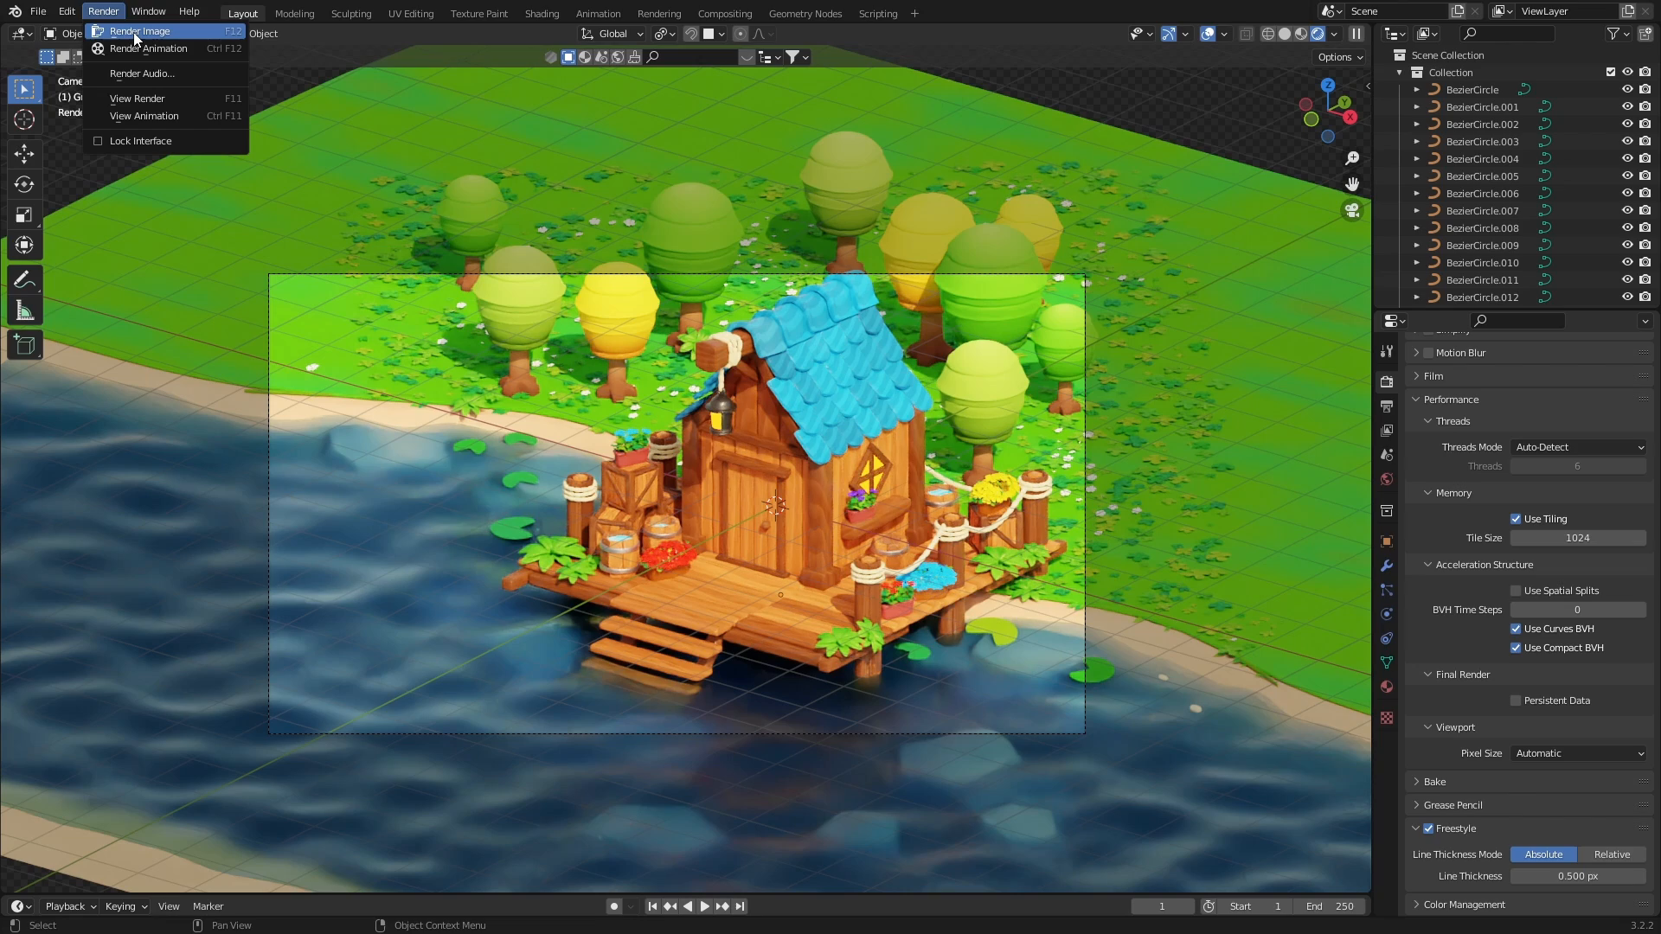
{"action": "left_click", "coordinate": [139, 31]}
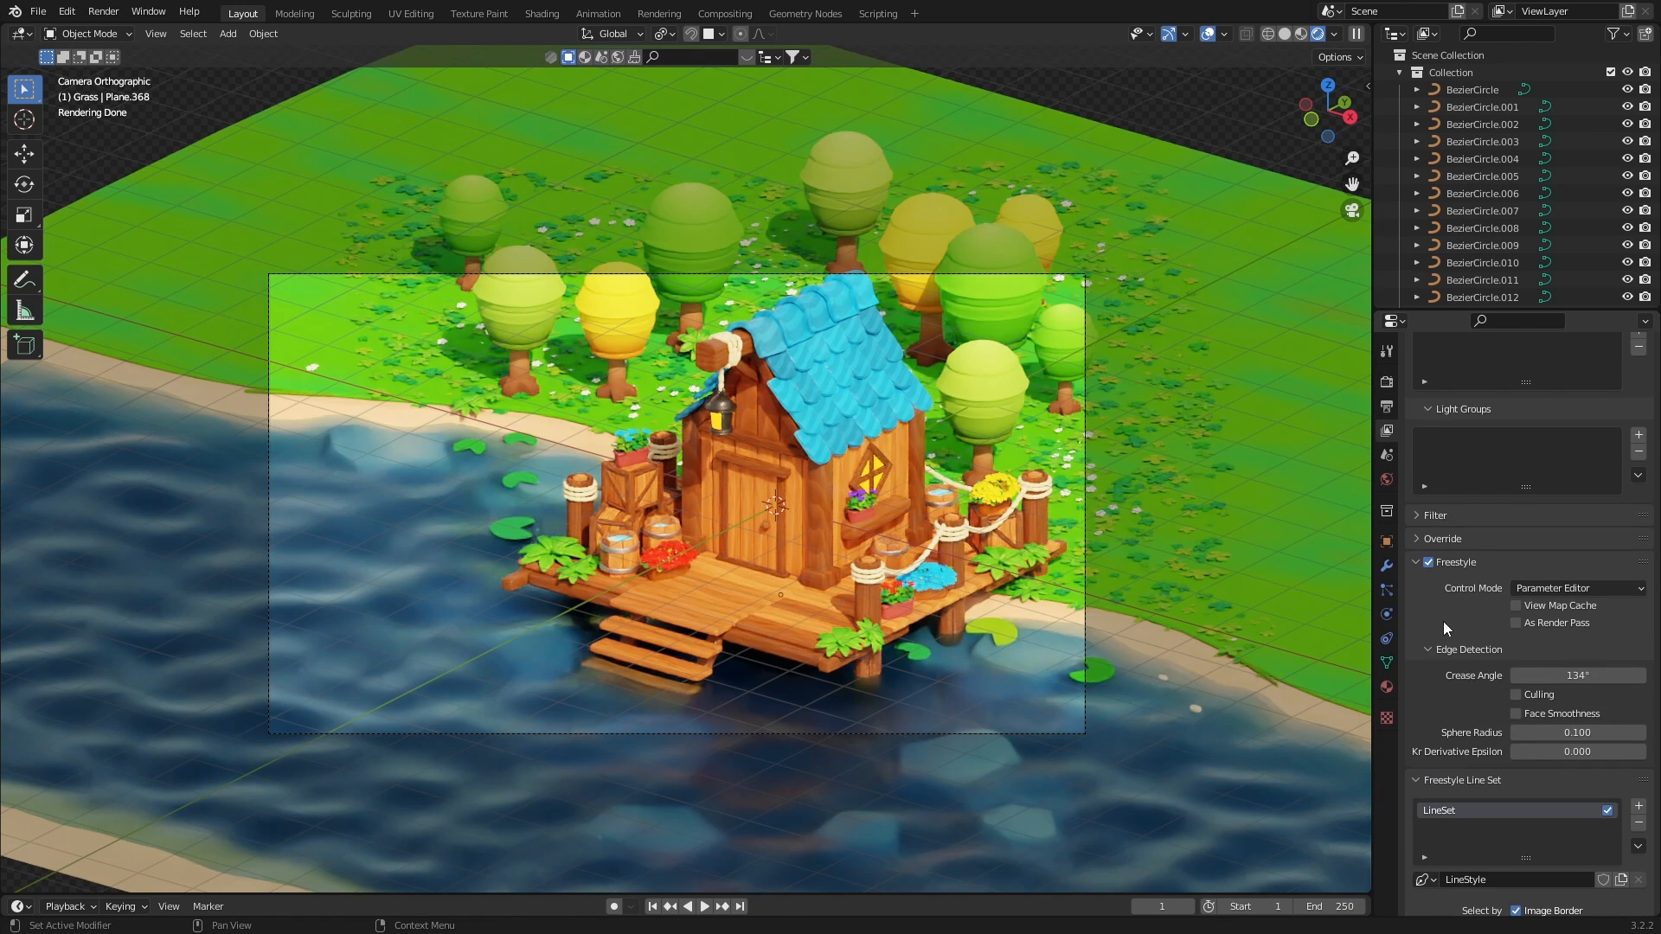
{"action": "mouse_move", "coordinate": [1499, 635]}
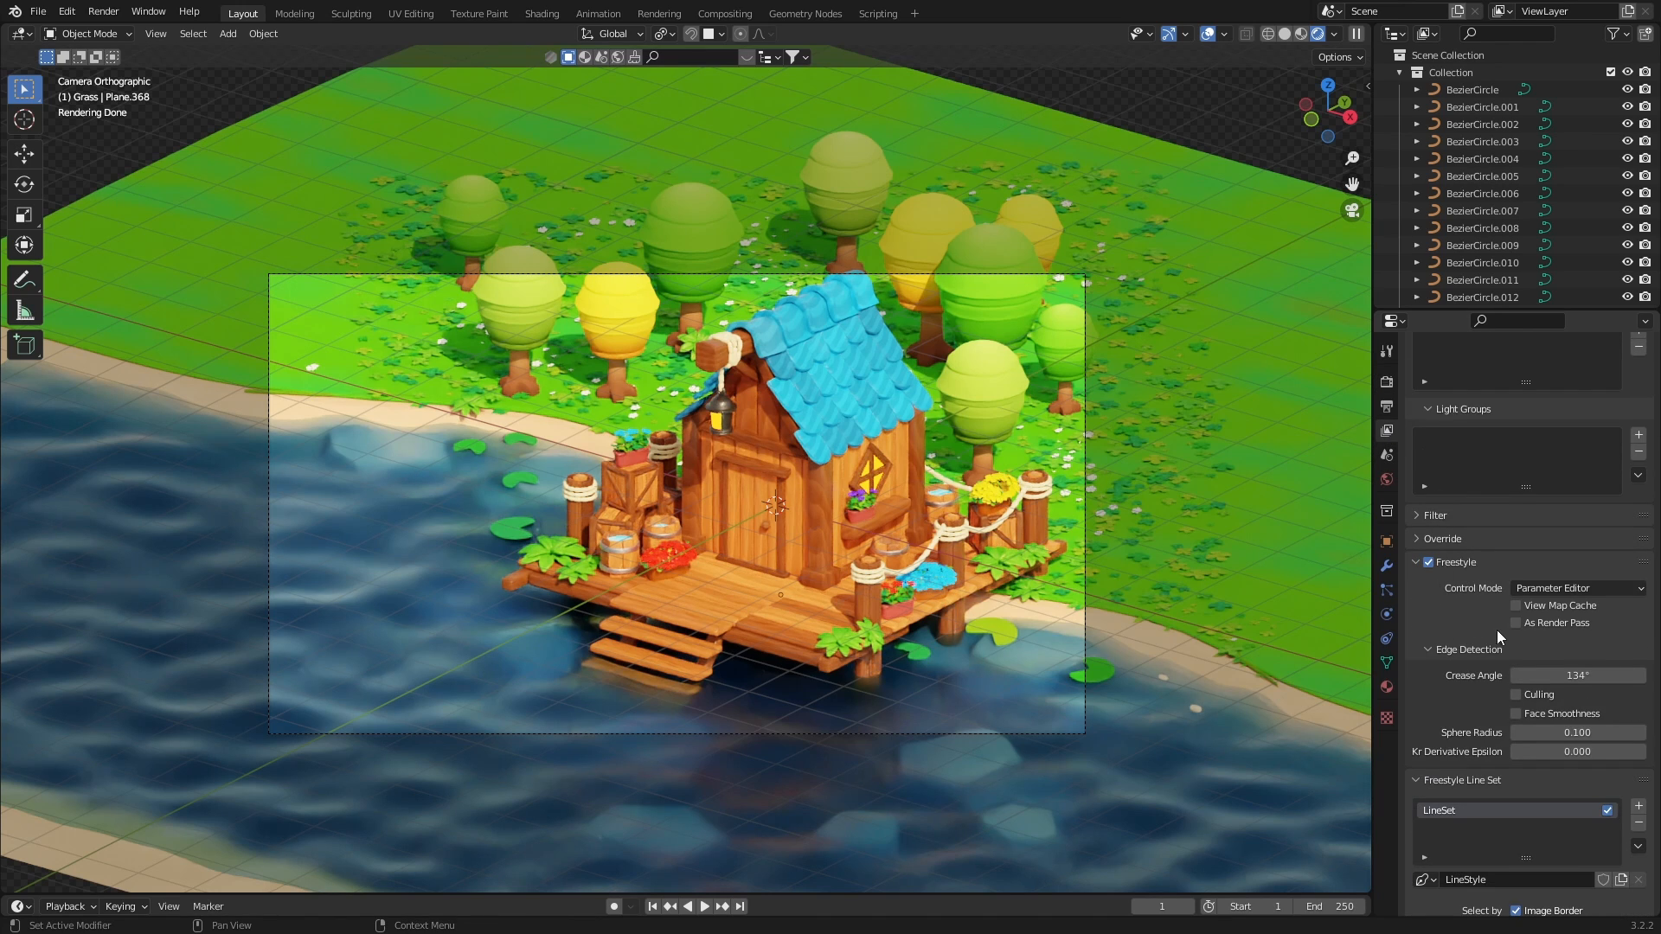
Step: Enable Freestyle As Render Pass and render the cabin image again
{"action": "left_click", "coordinate": [1516, 623]}
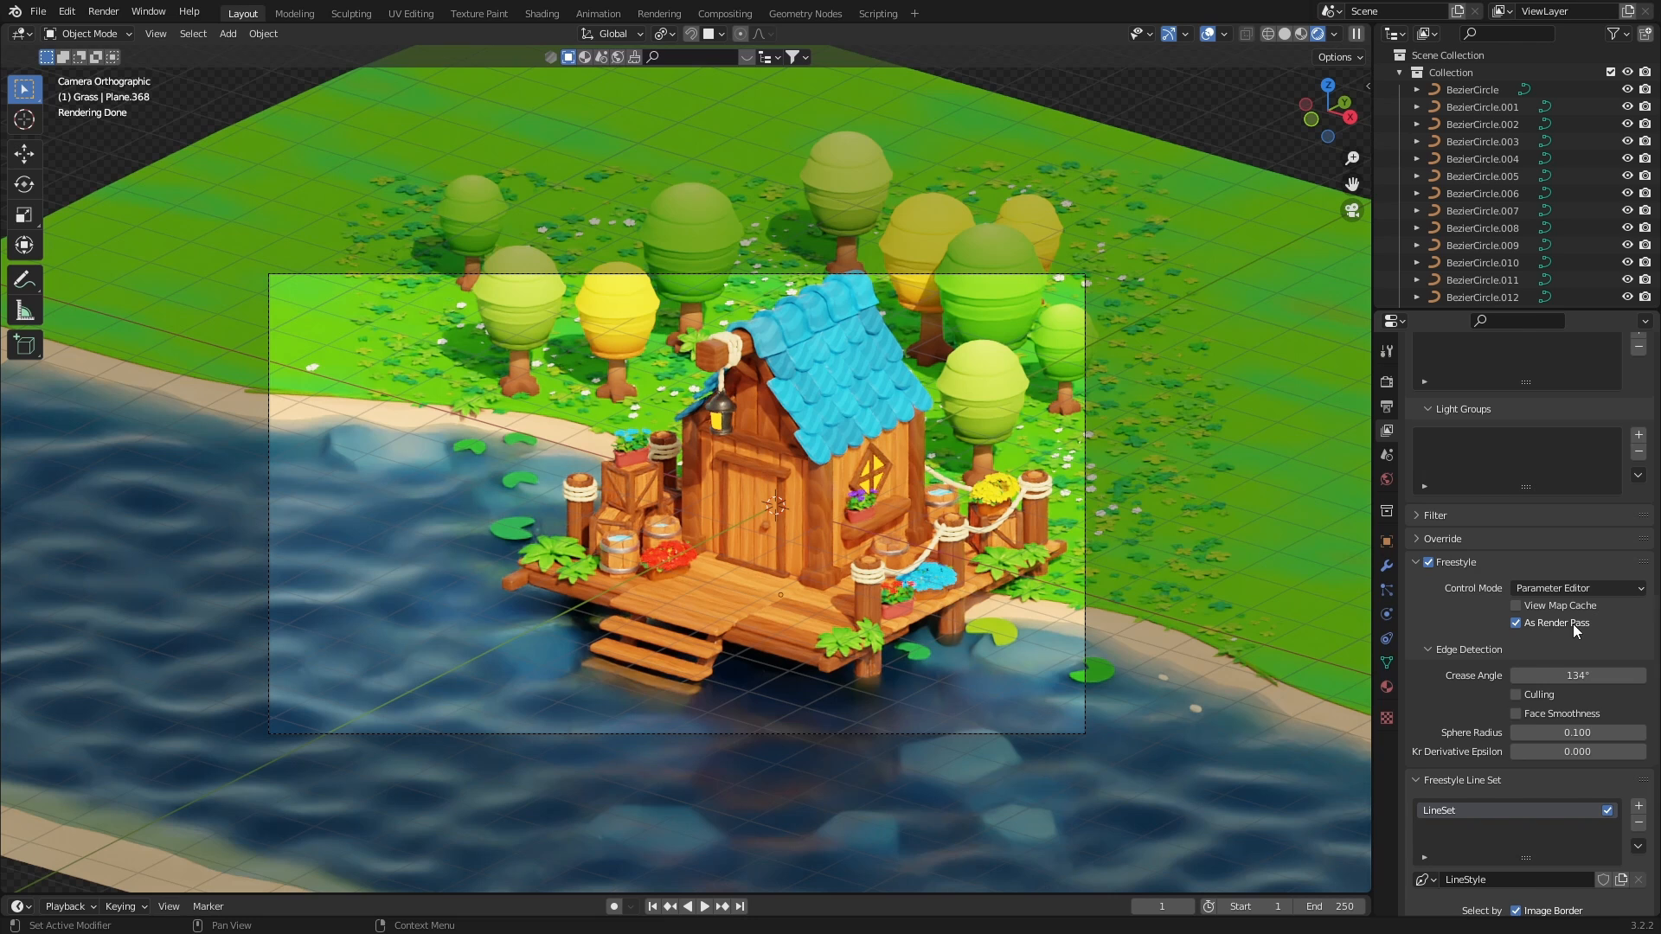
{"action": "left_click", "coordinate": [103, 12]}
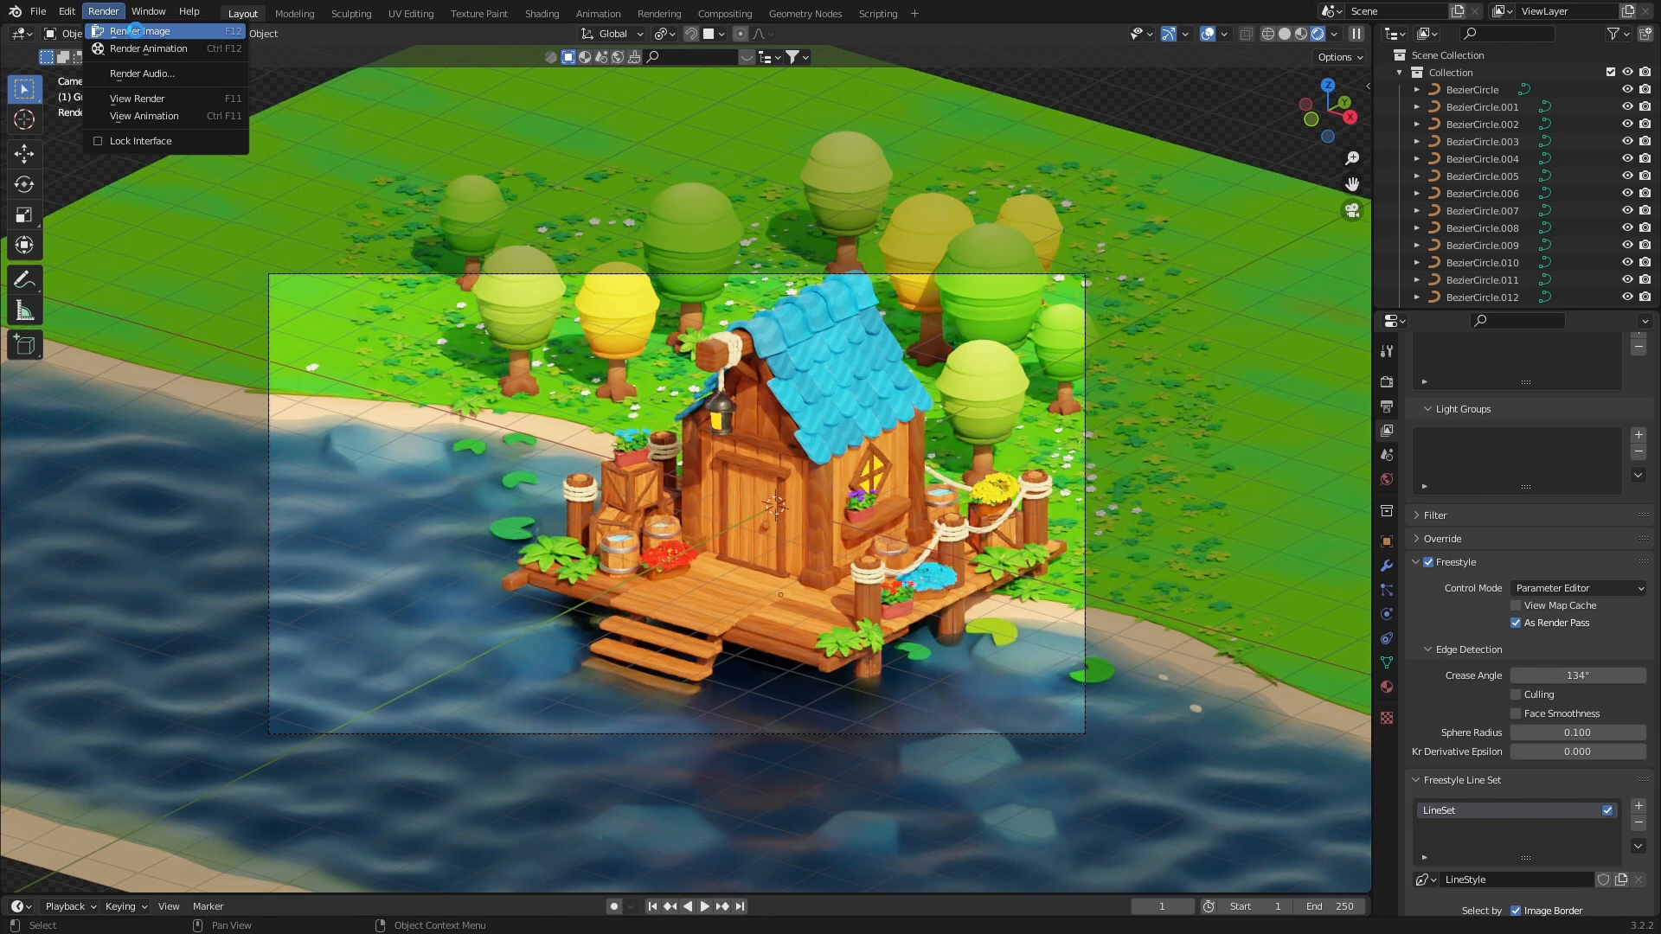
{"action": "left_click", "coordinate": [137, 31]}
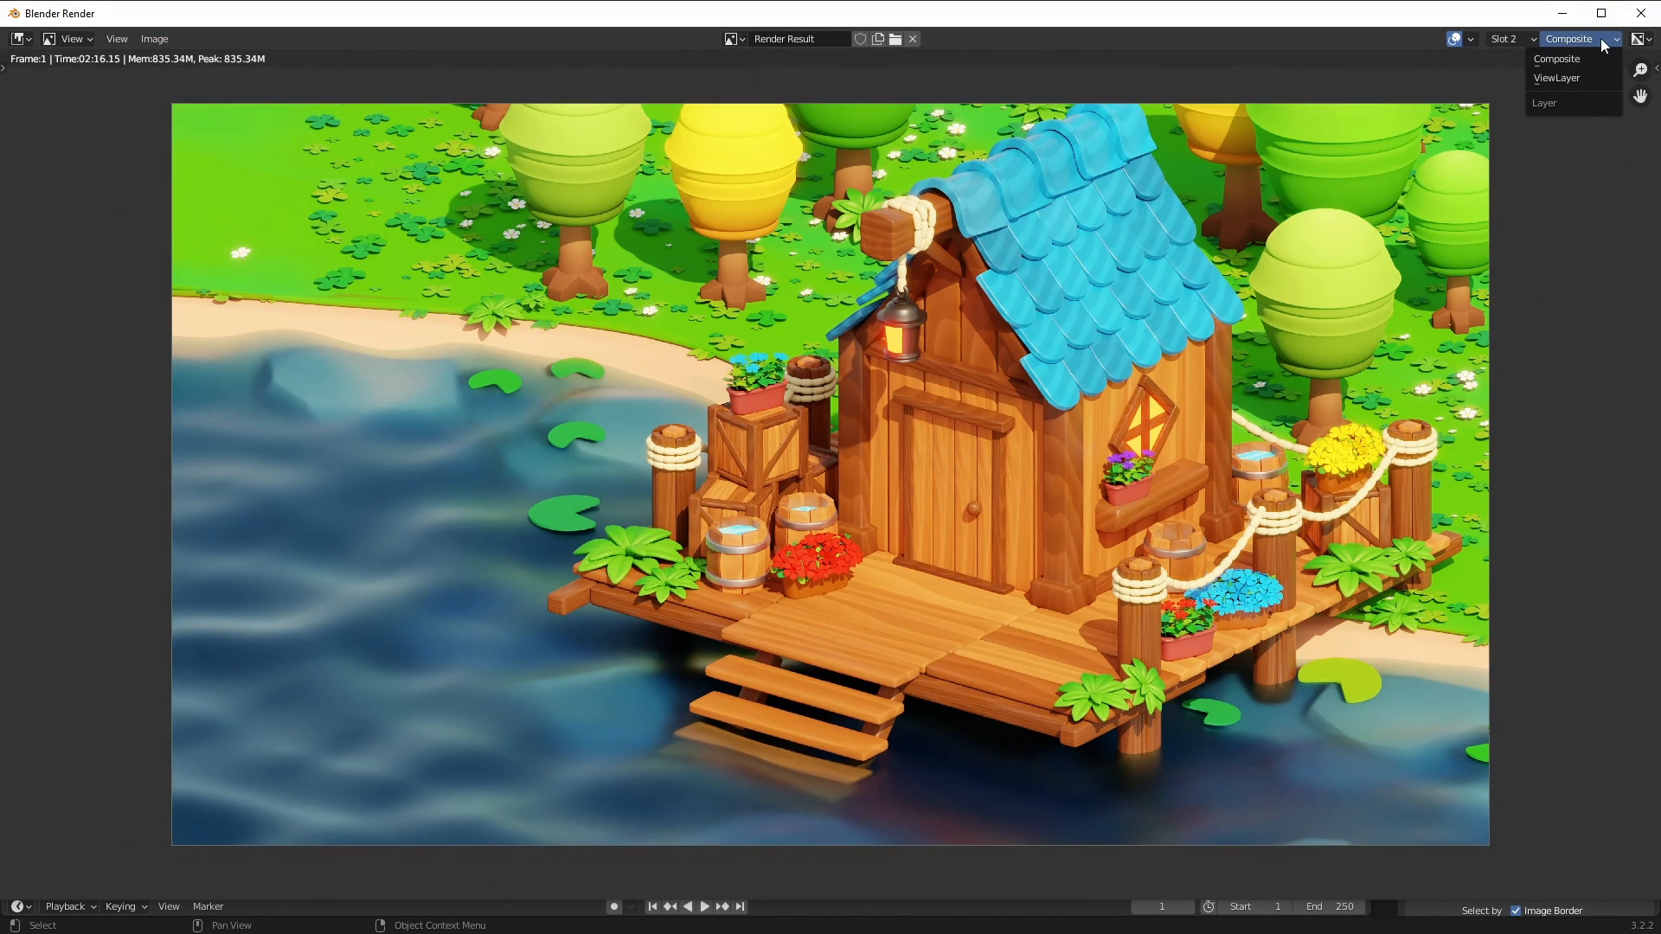
Step: Display the cabin render's ViewLayer Freestyle pass so only the lines show
{"action": "left_click", "coordinate": [1558, 77]}
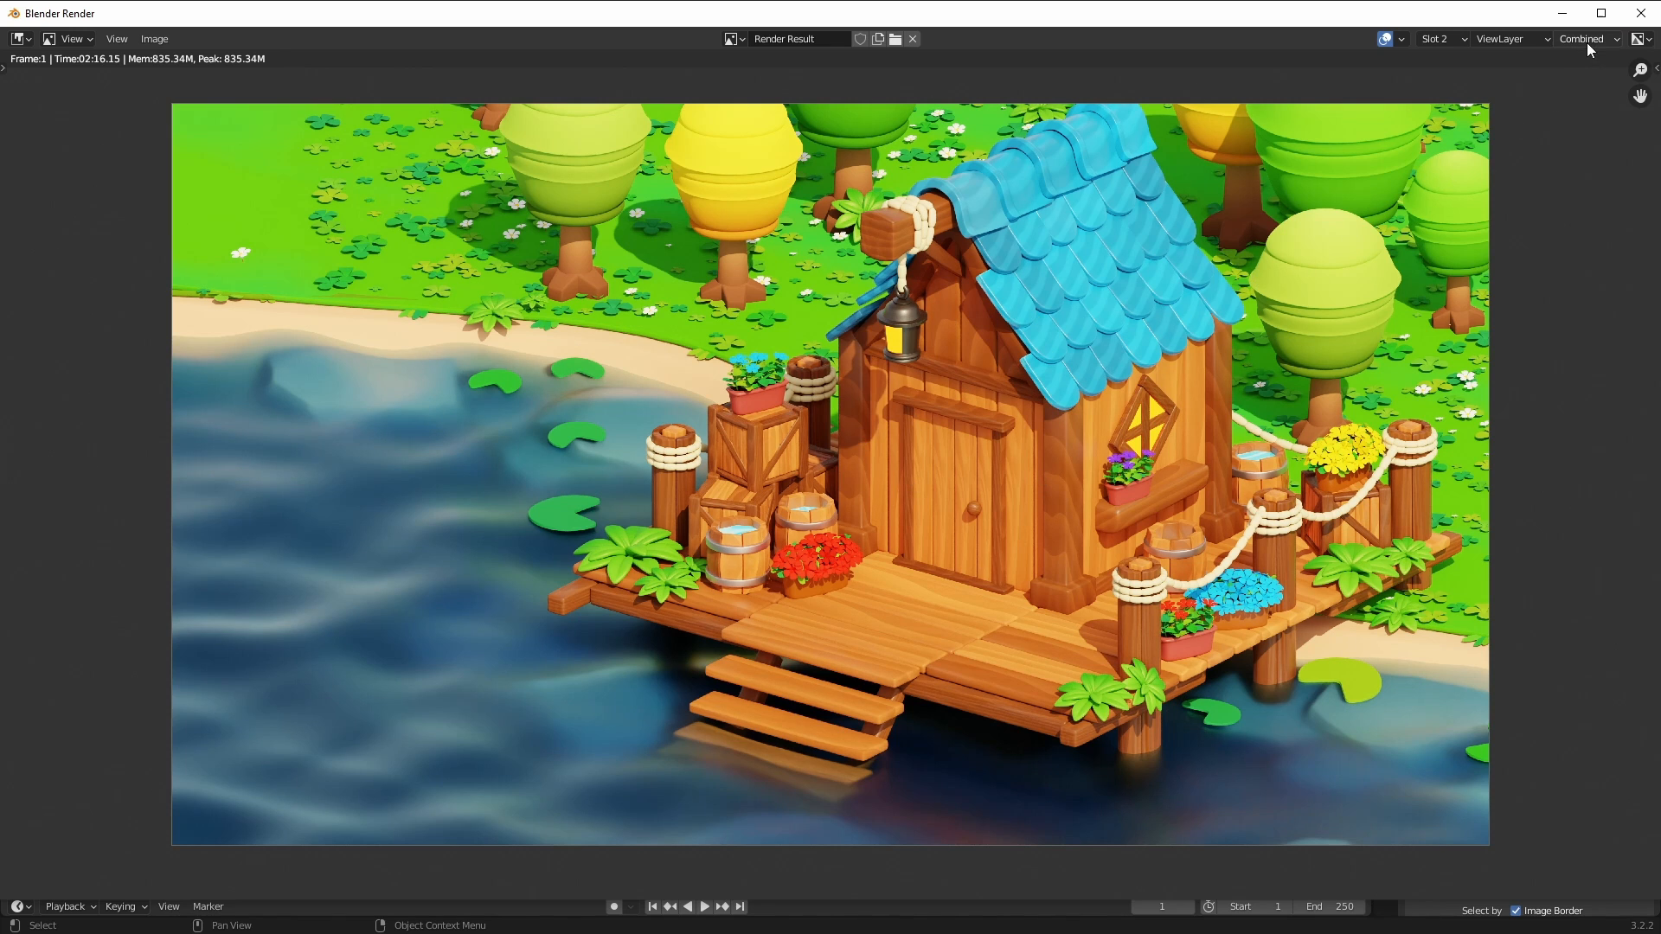
{"action": "left_click", "coordinate": [1583, 39]}
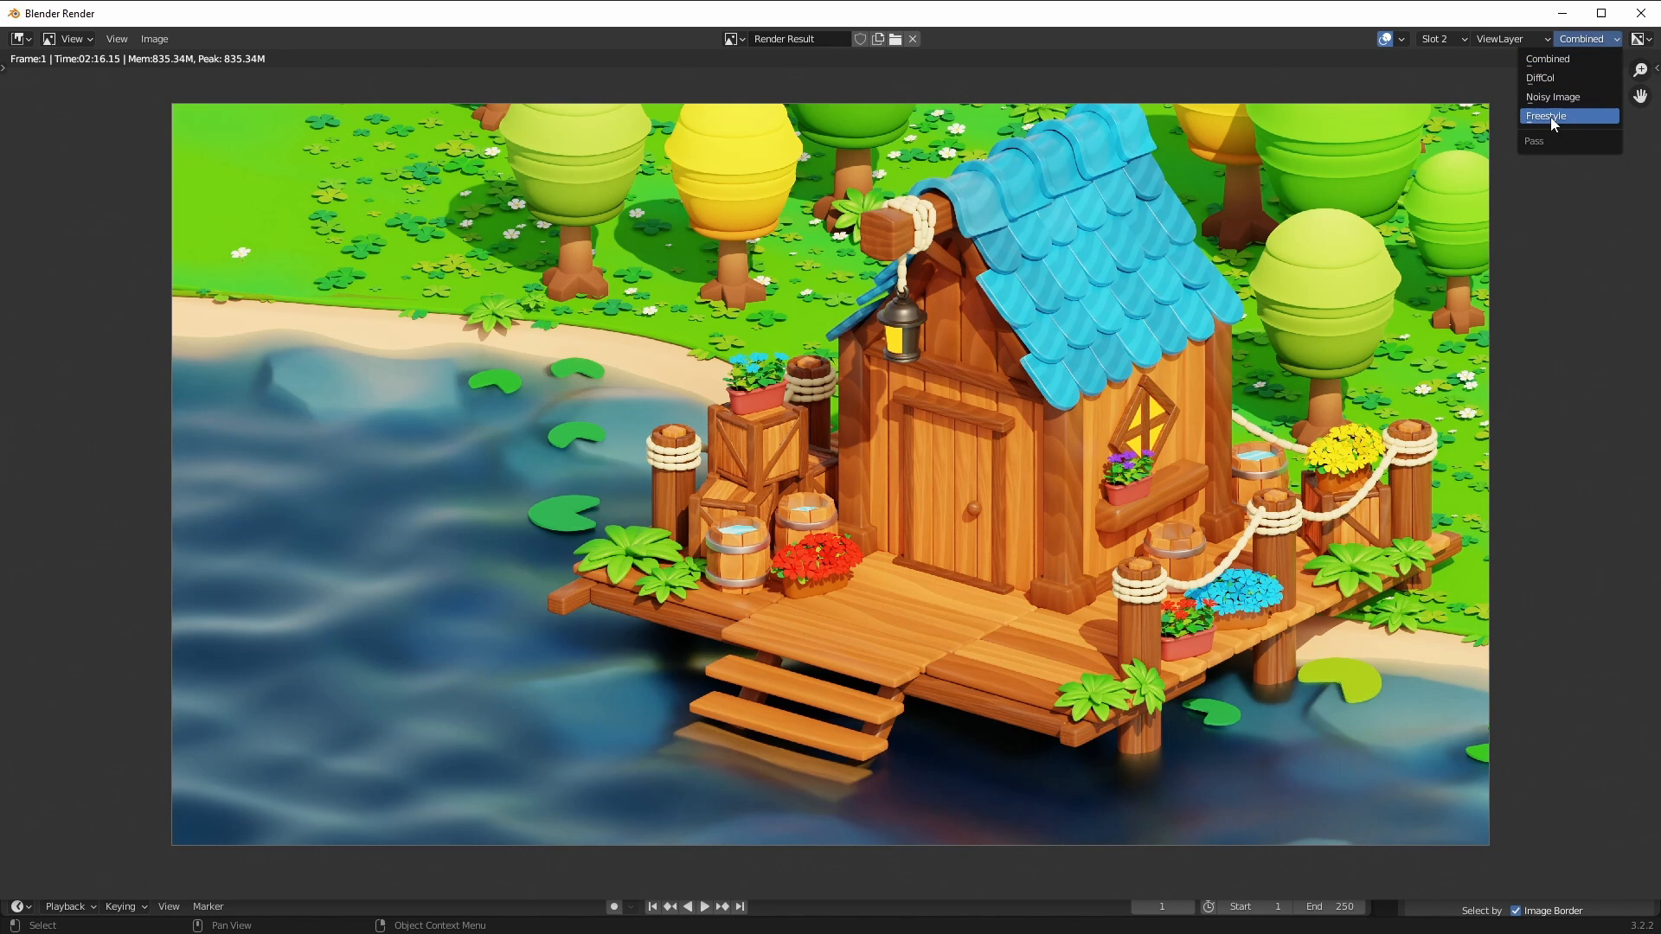
{"action": "left_click", "coordinate": [1546, 115]}
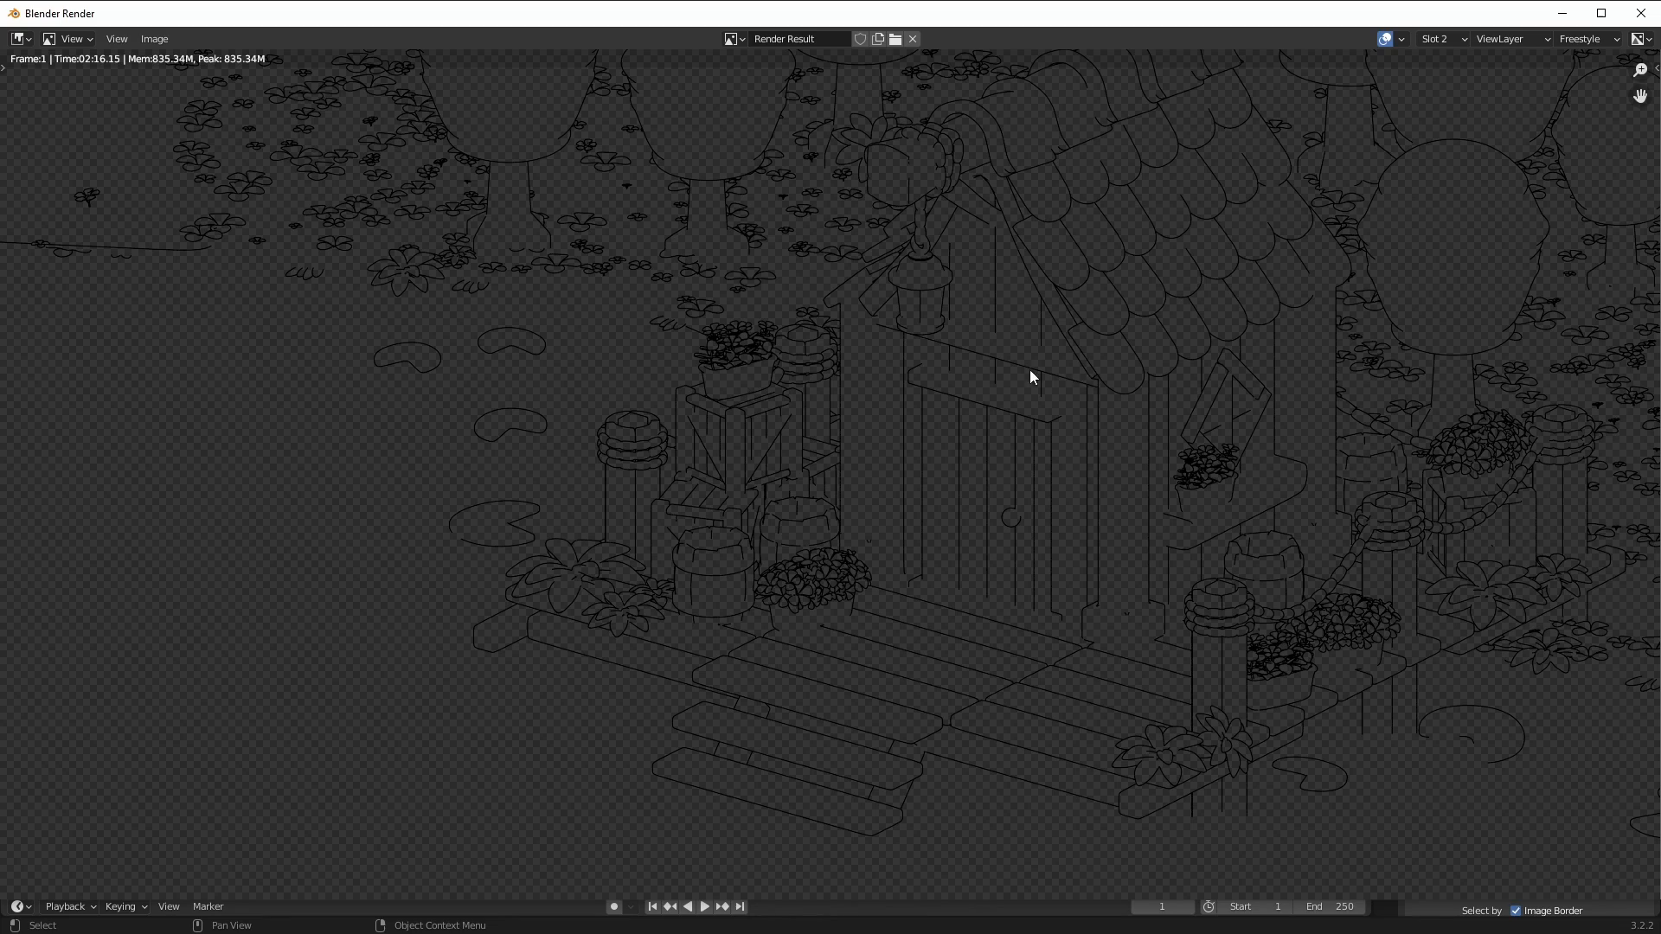
{"action": "left_click", "coordinate": [154, 39]}
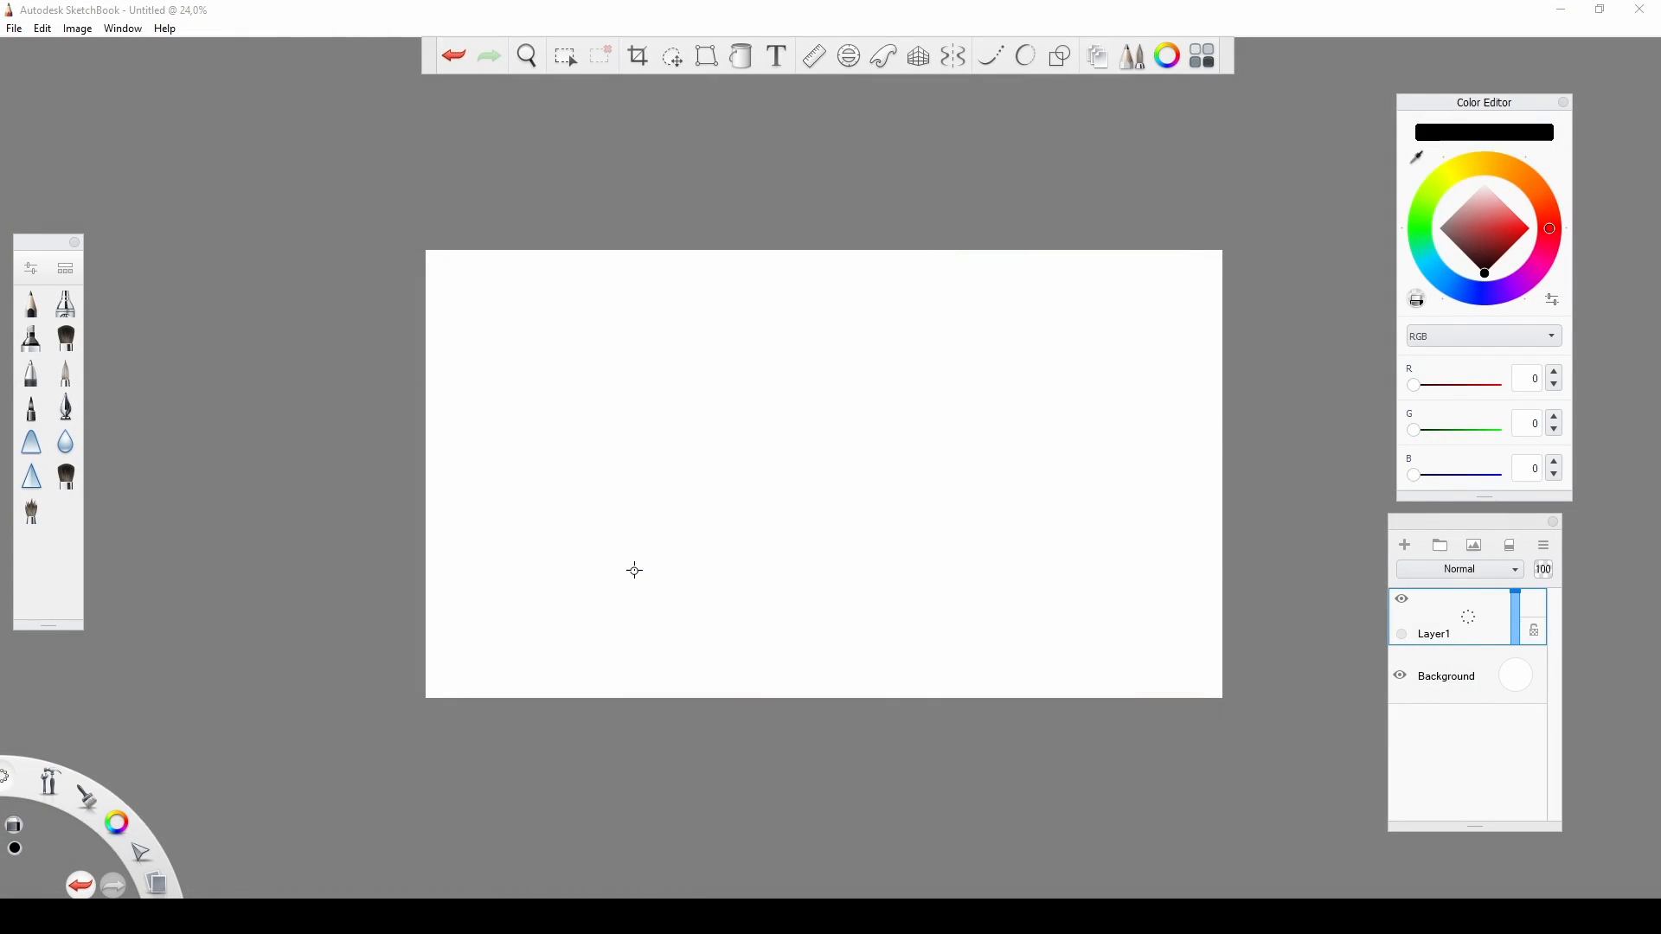
{"action": "mouse_move", "coordinate": [964, 594]}
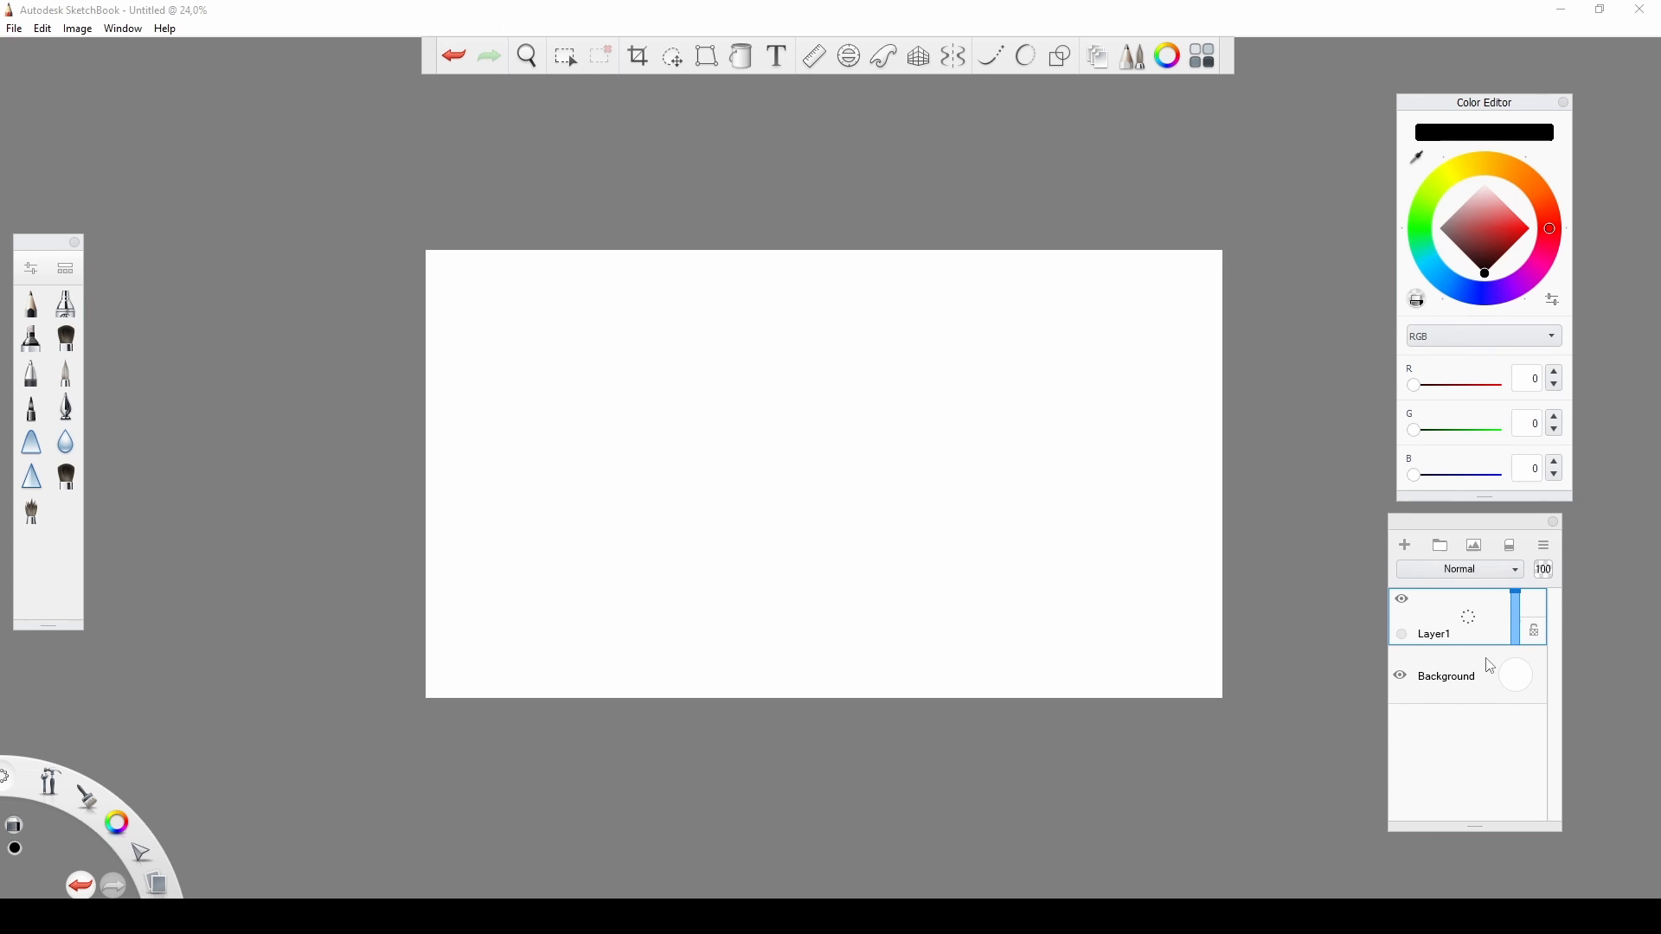
{"action": "mouse_move", "coordinate": [1452, 636]}
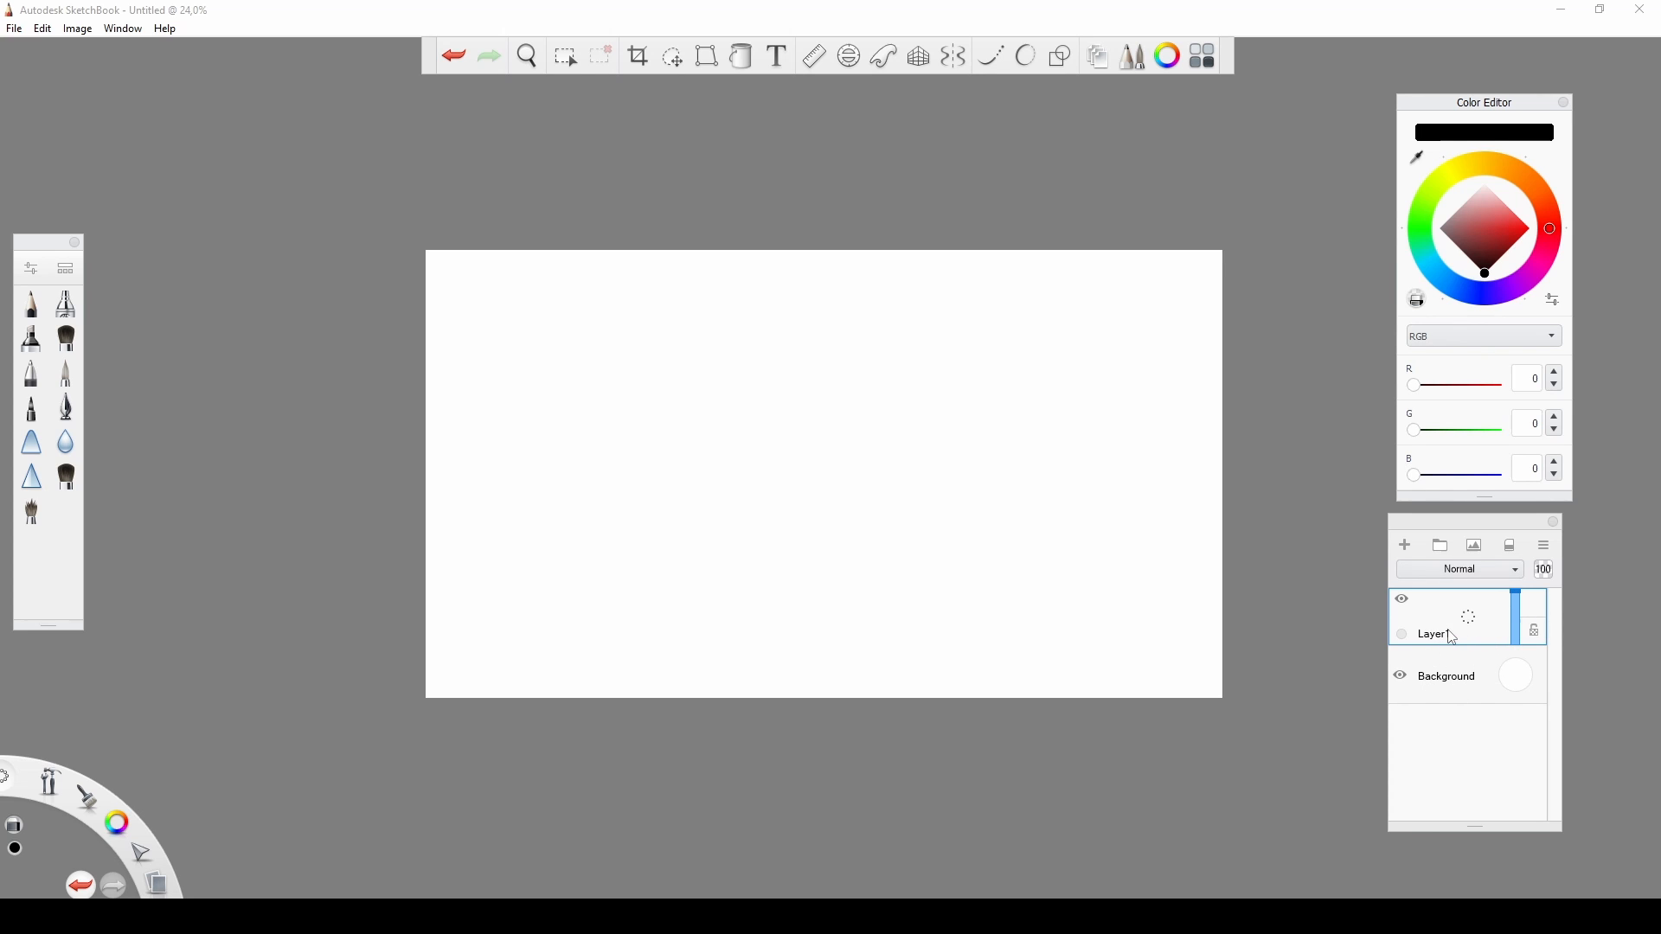
Step: Add the colour cabin render and its Freestyle outline pass as separate layers
{"action": "left_click", "coordinate": [14, 28]}
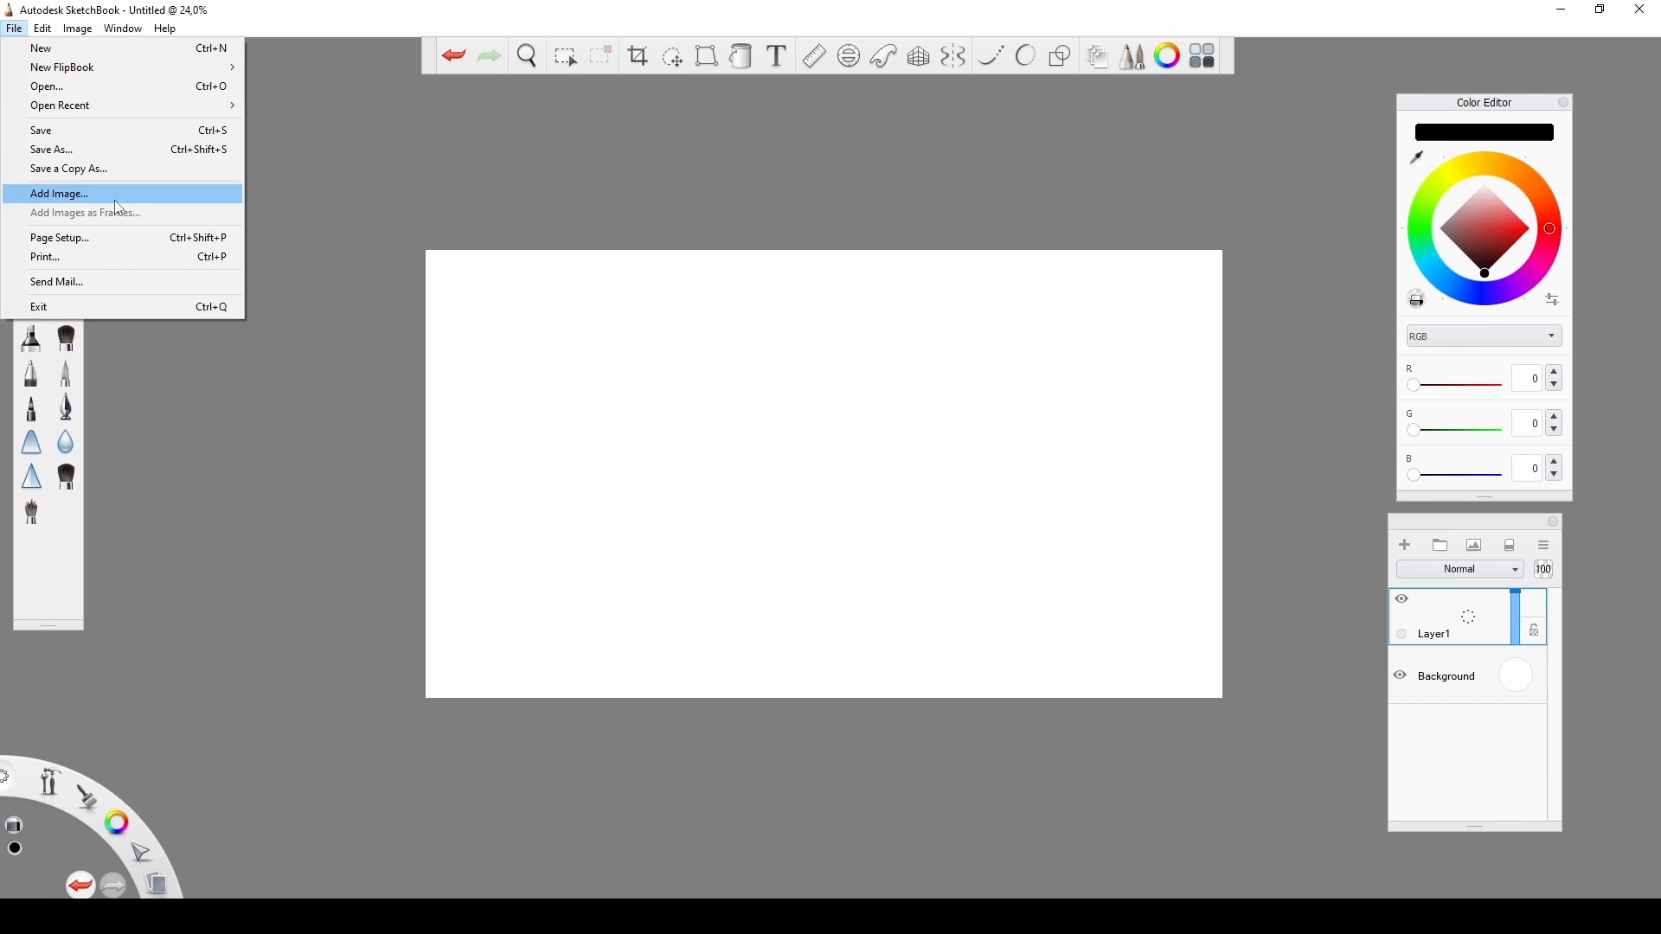
{"action": "left_click", "coordinate": [58, 194]}
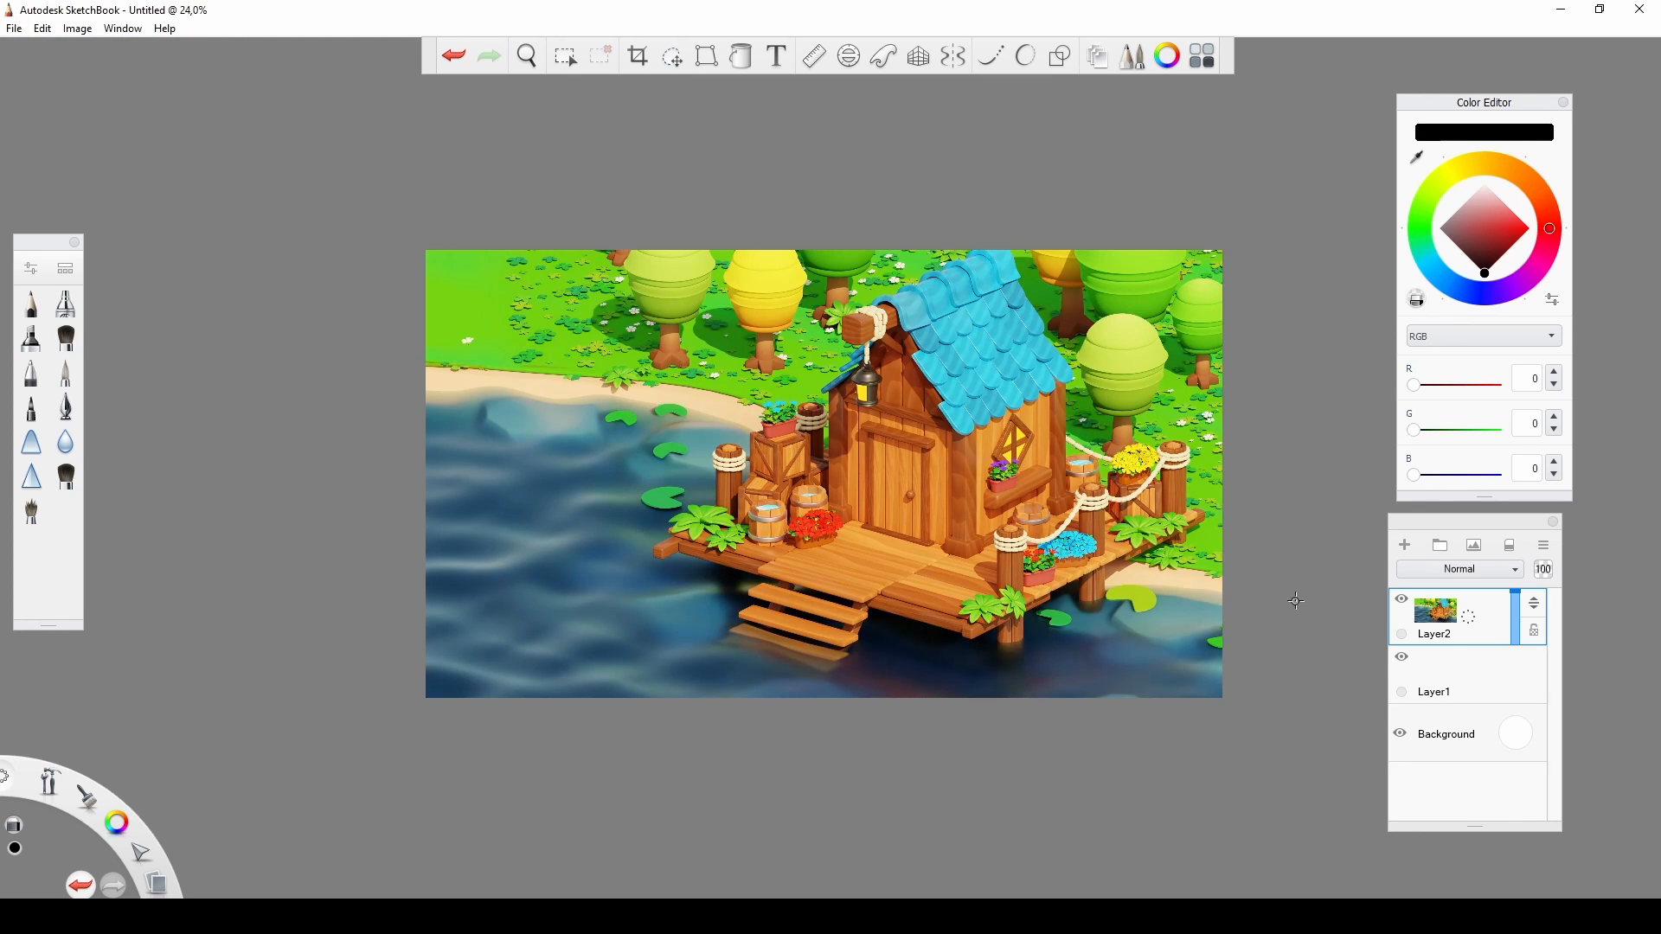
{"action": "left_click", "coordinate": [14, 27]}
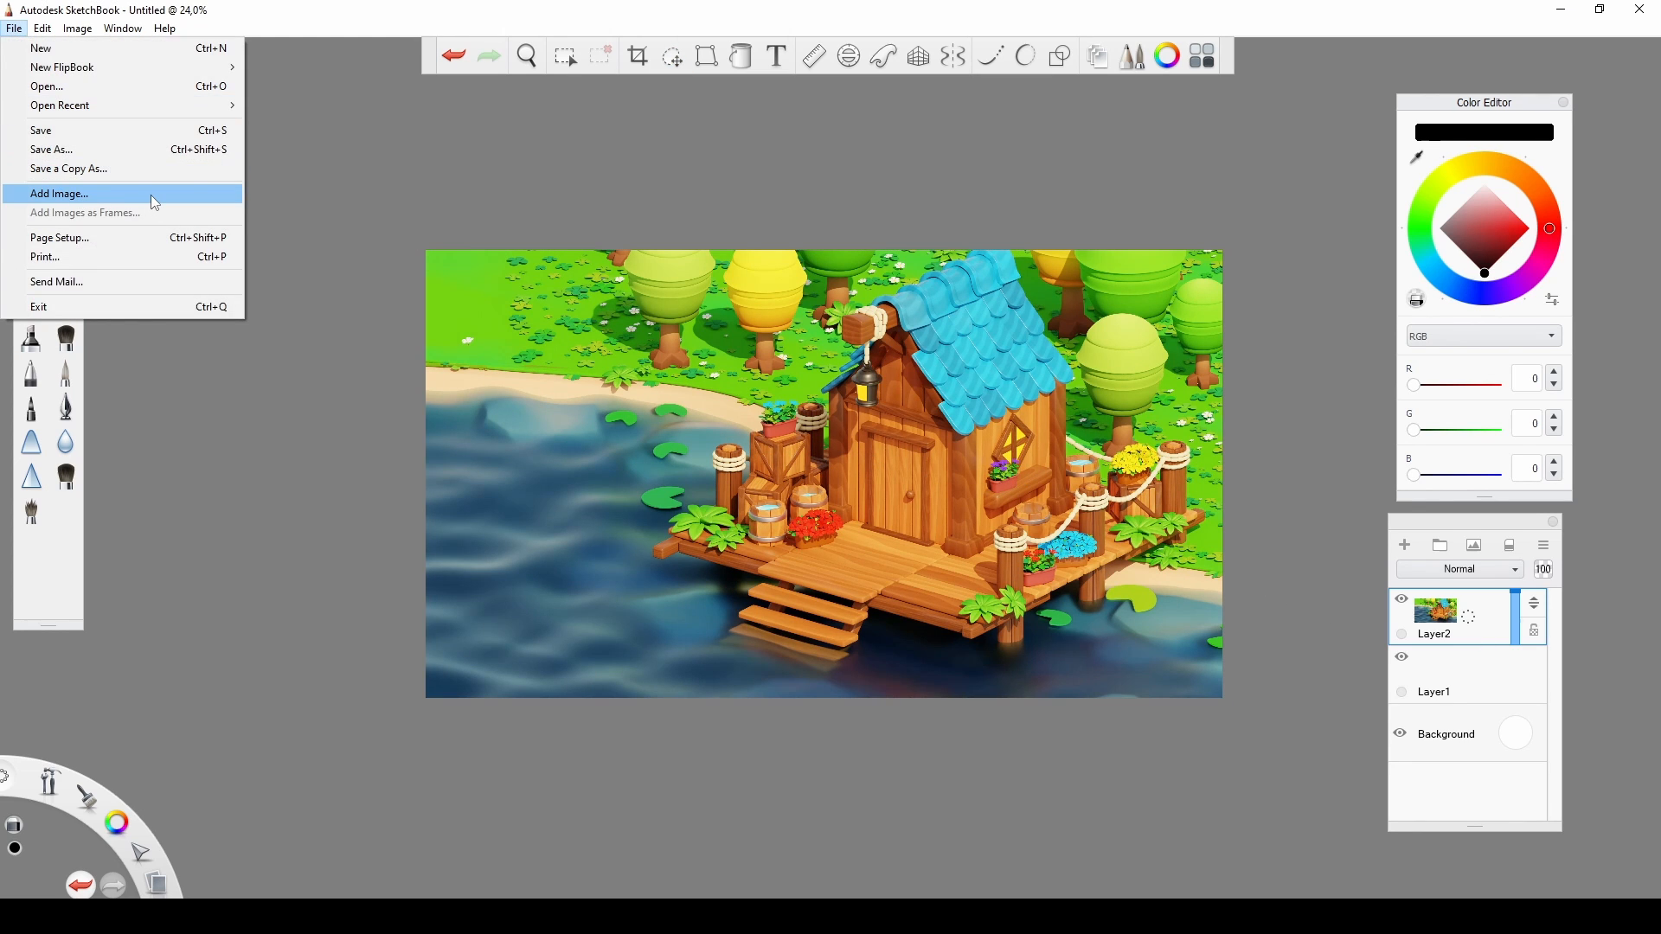
{"action": "left_click", "coordinate": [58, 193]}
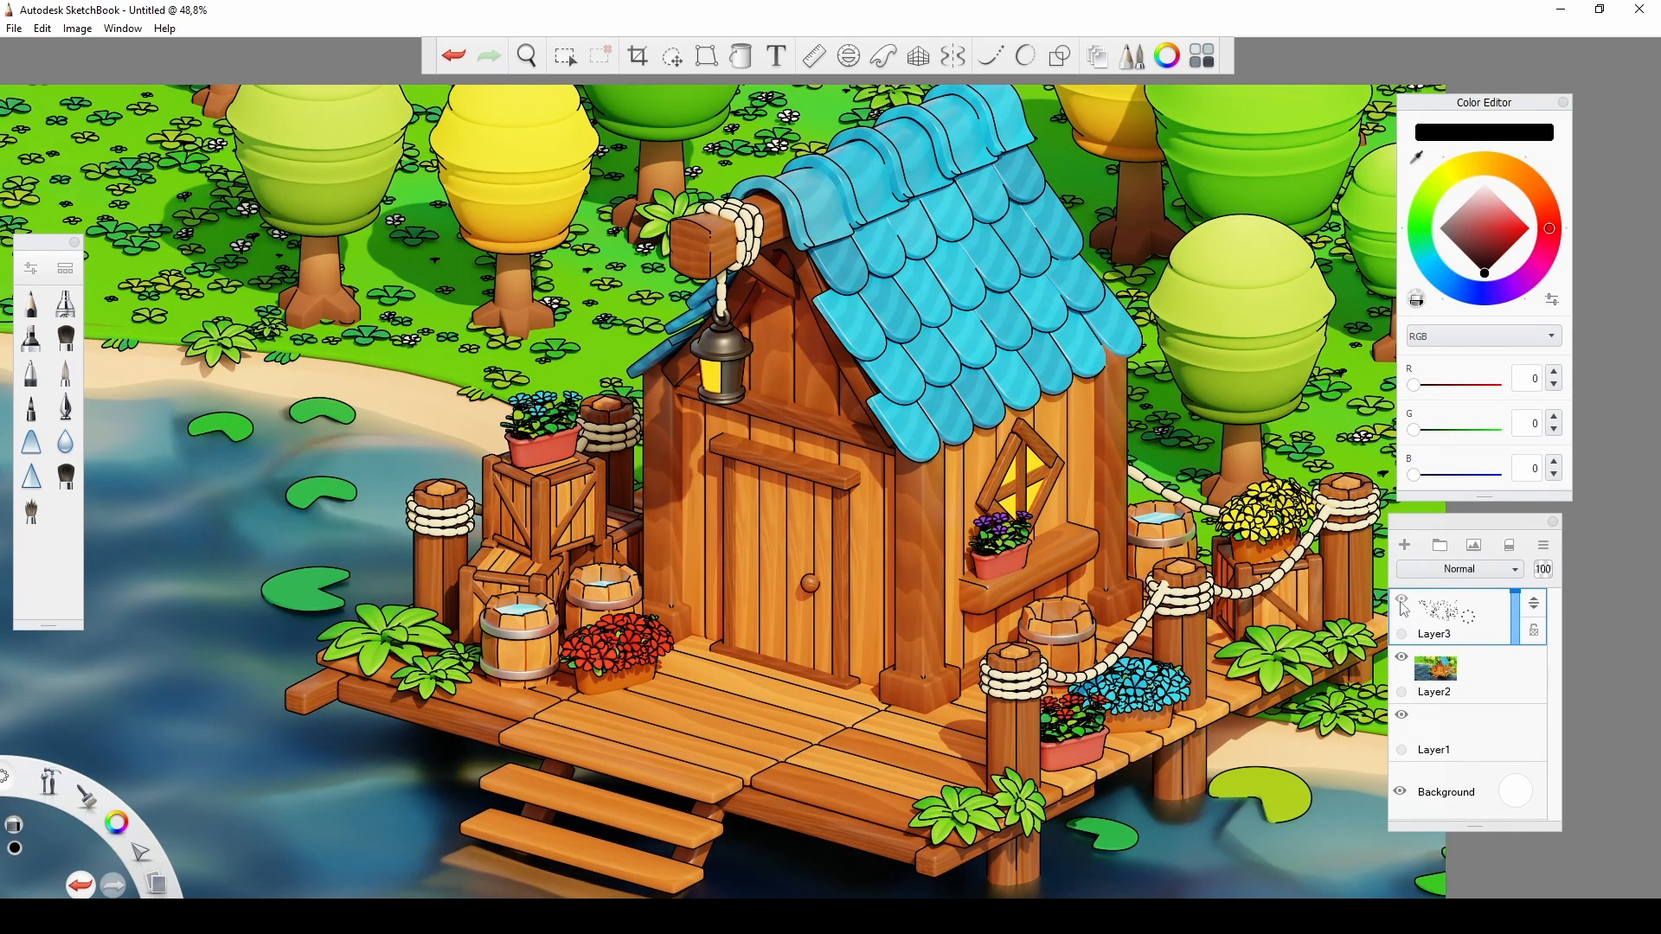
{"action": "left_click", "coordinate": [1403, 601]}
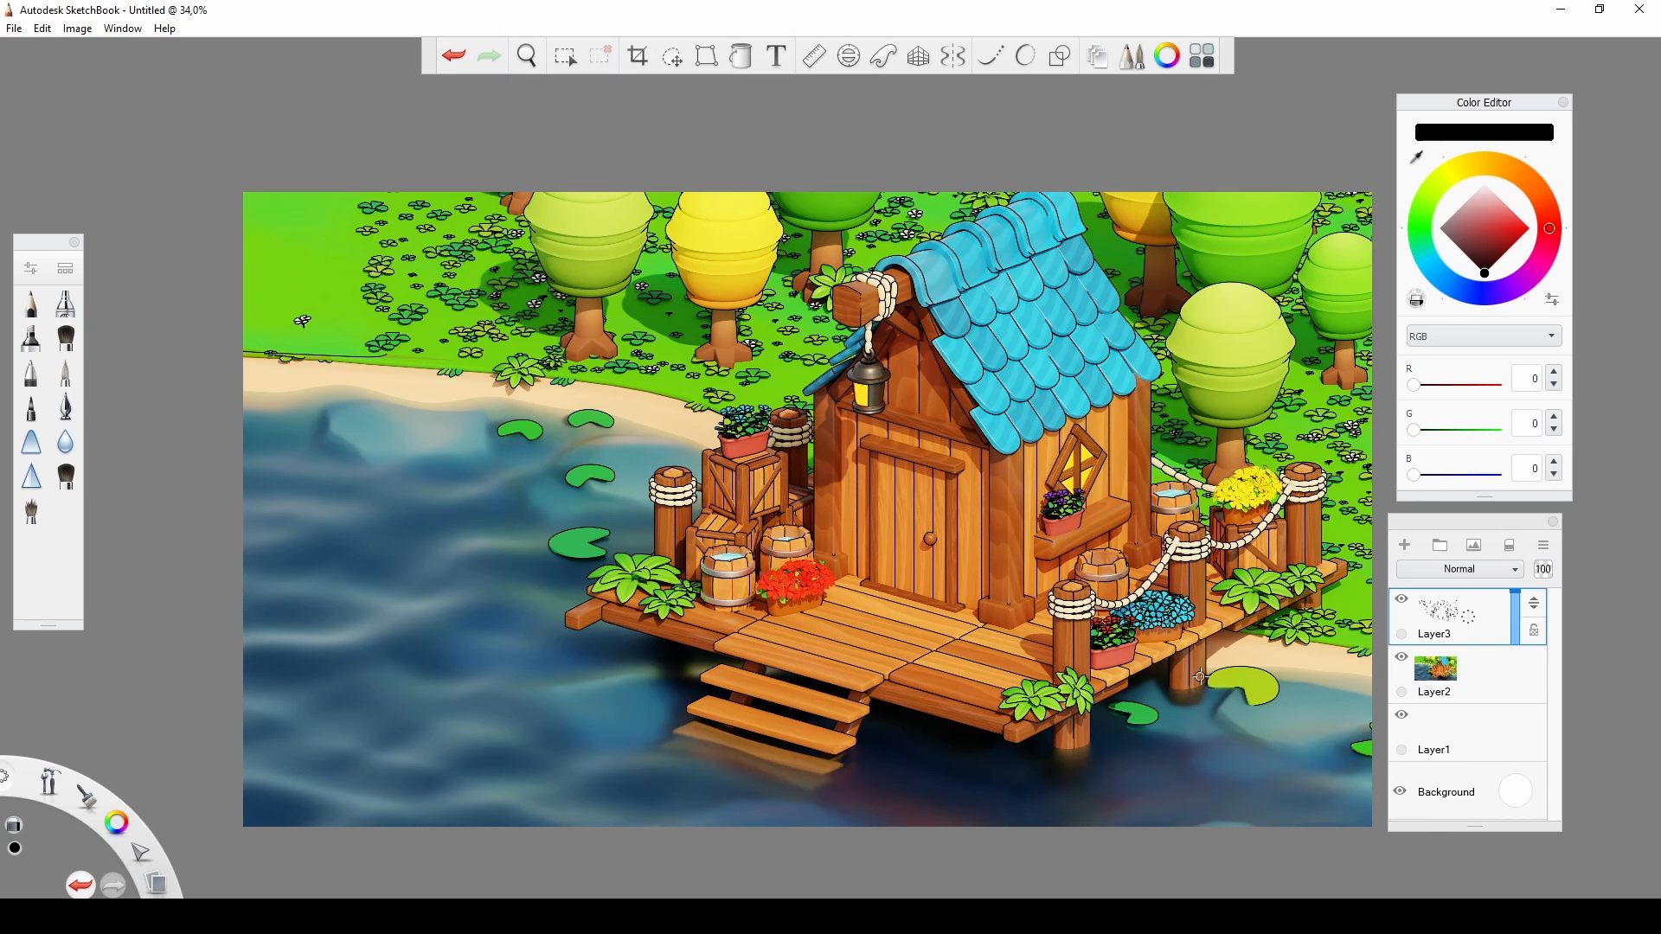
{"action": "mouse_move", "coordinate": [1178, 678]}
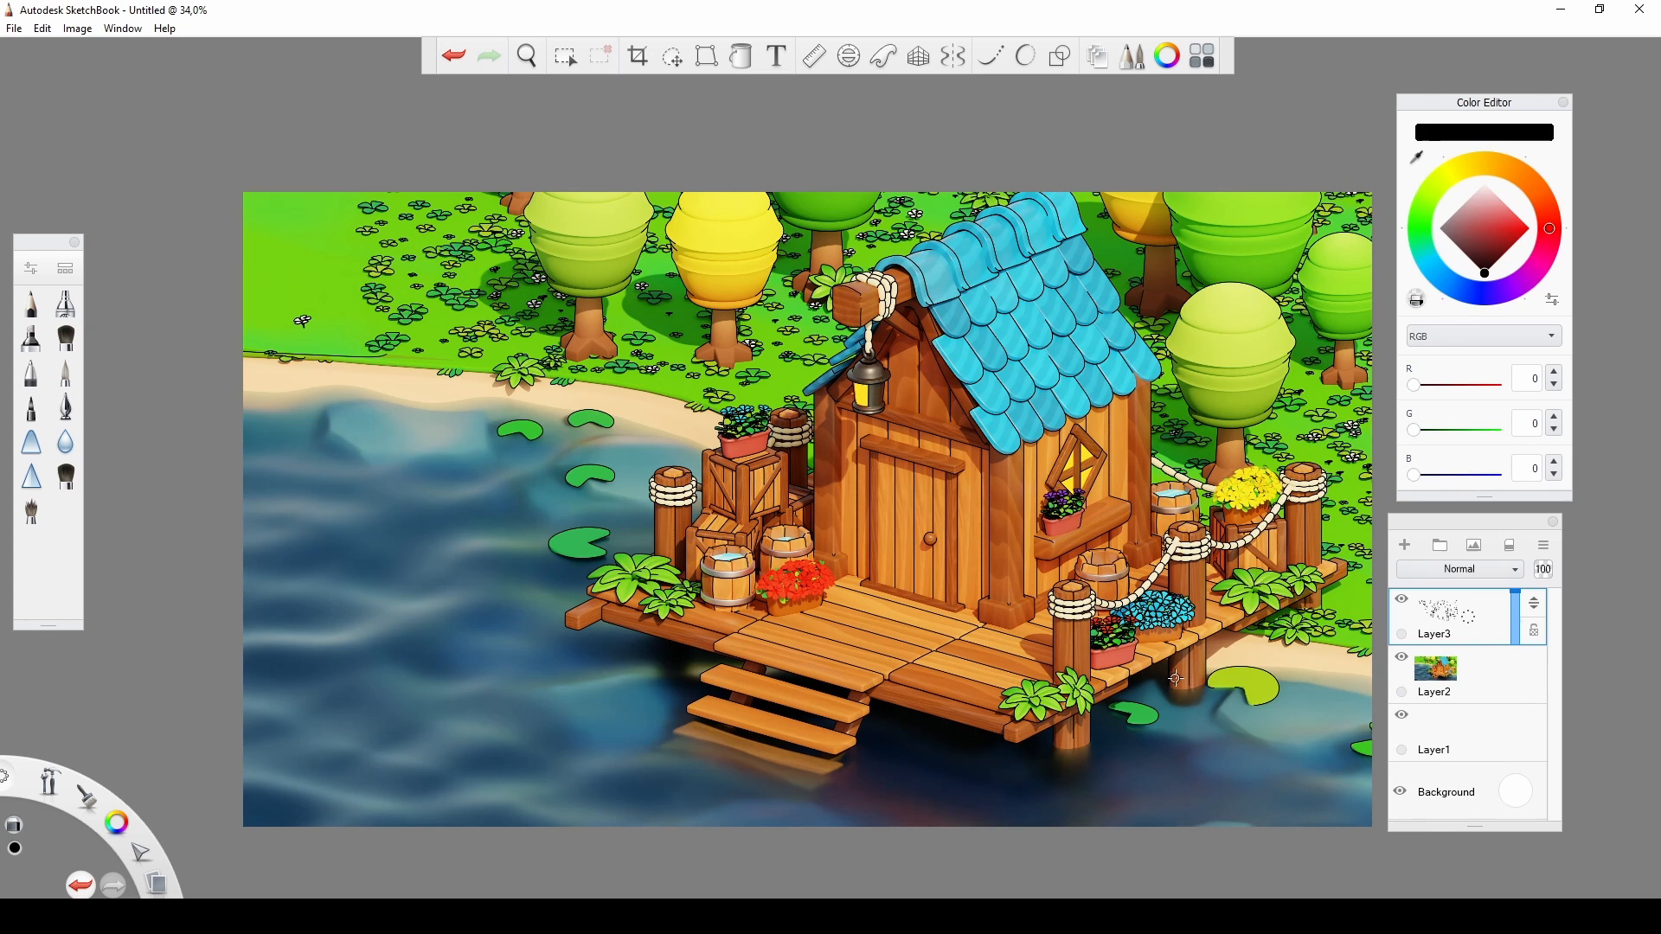